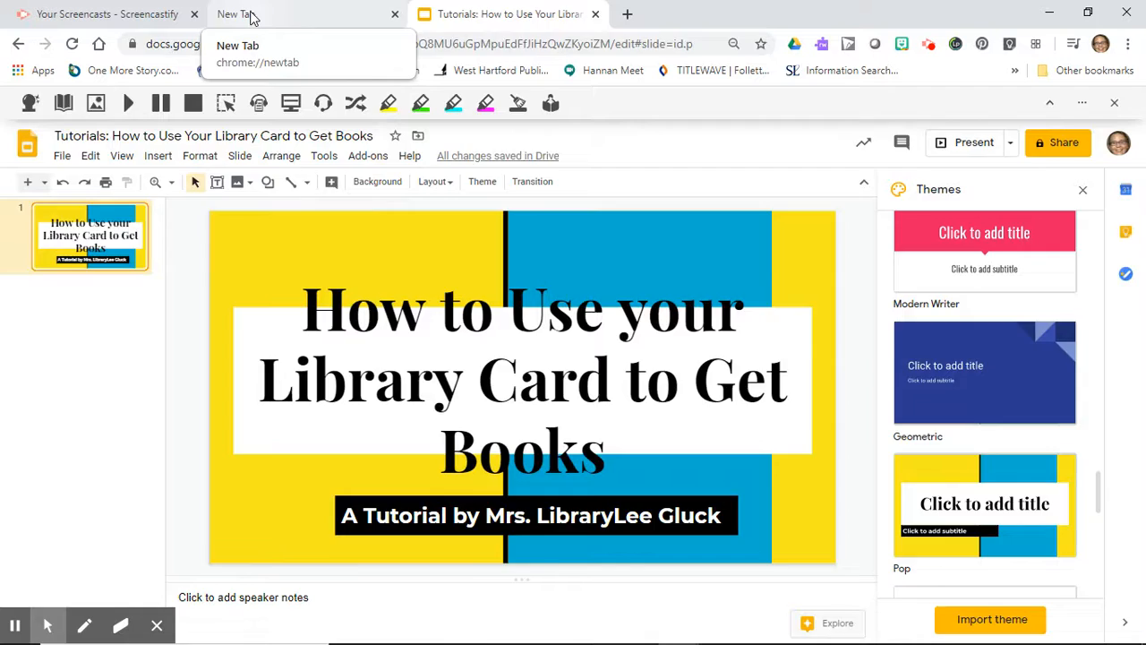
Step: Search Google for 'West Hartford public library' in a new tab
click(305, 14)
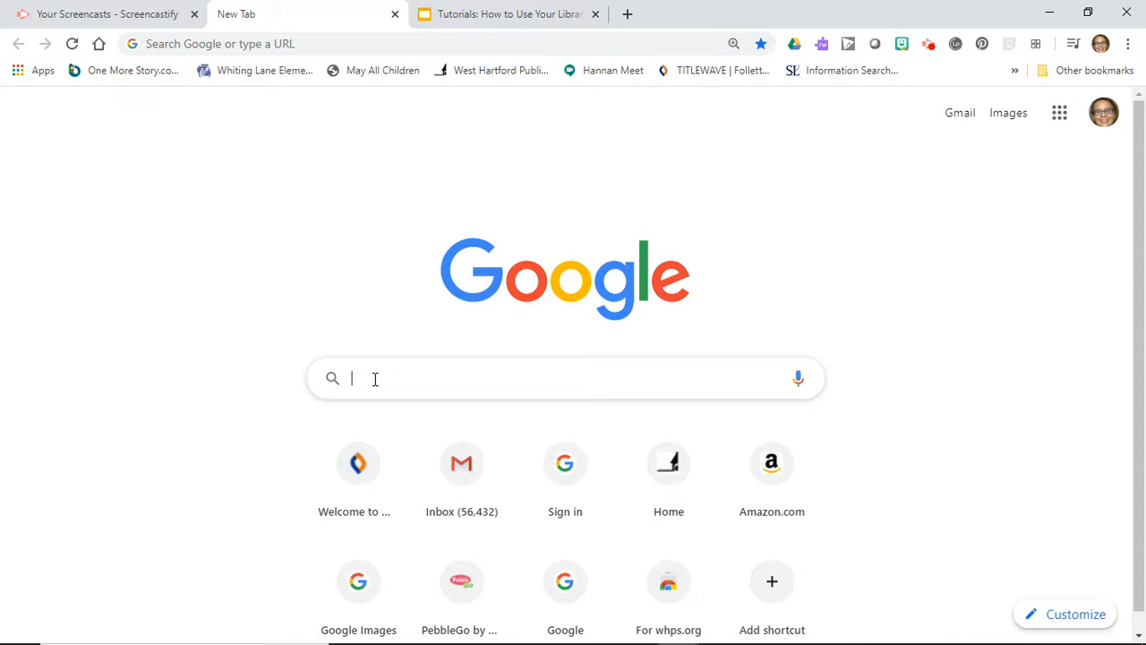
text(West Hartford public library)
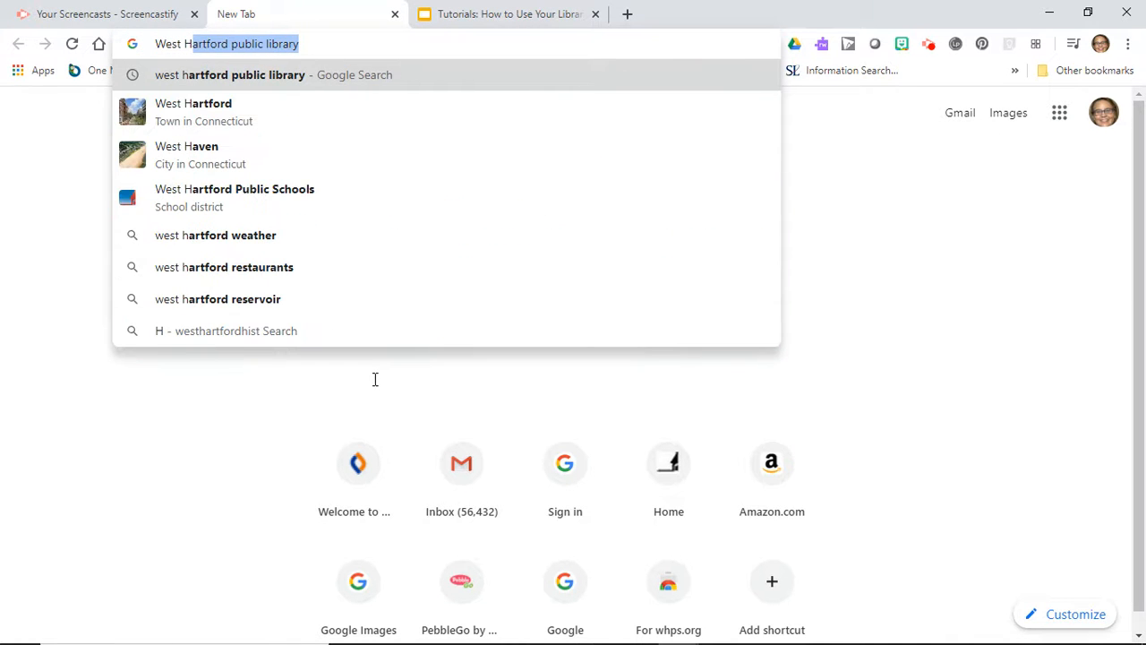
mouse_move(298, 83)
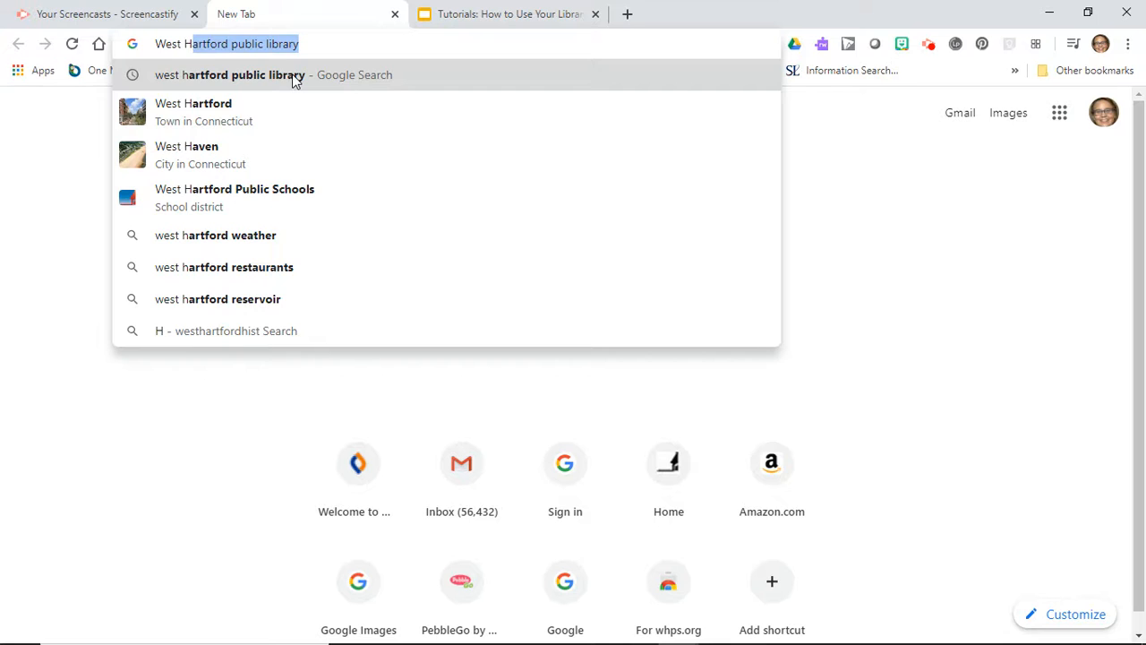
click(229, 75)
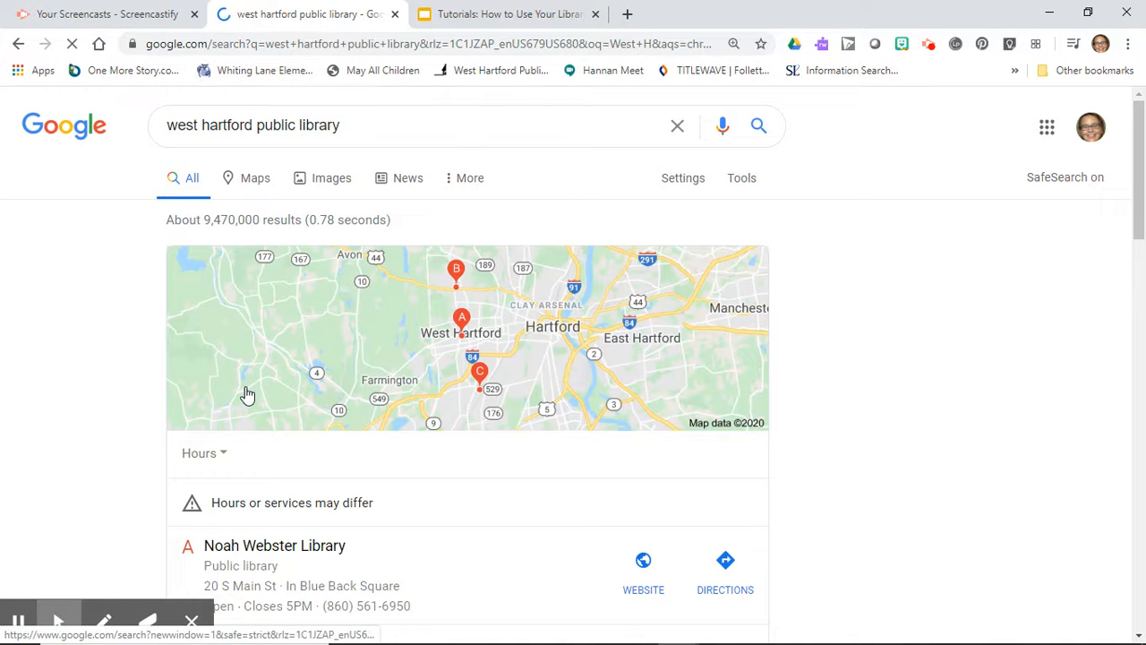
Step: Expand the local results to list the Noah Webster, Bishops Corner and Faxon branches
scroll(down, 3)
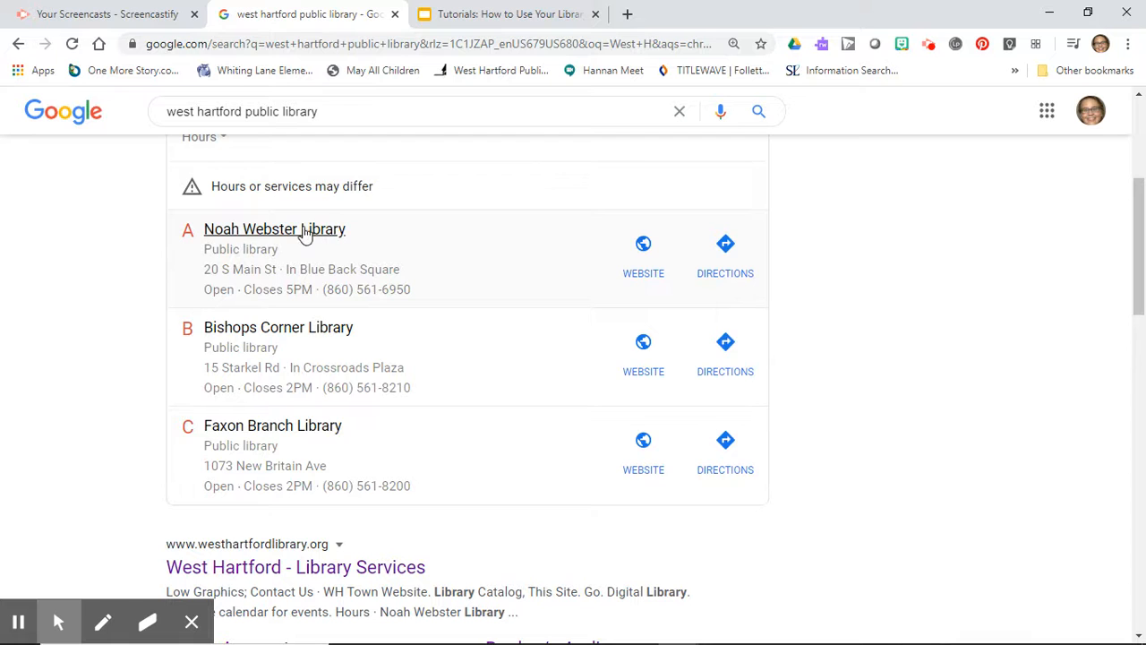
click(274, 229)
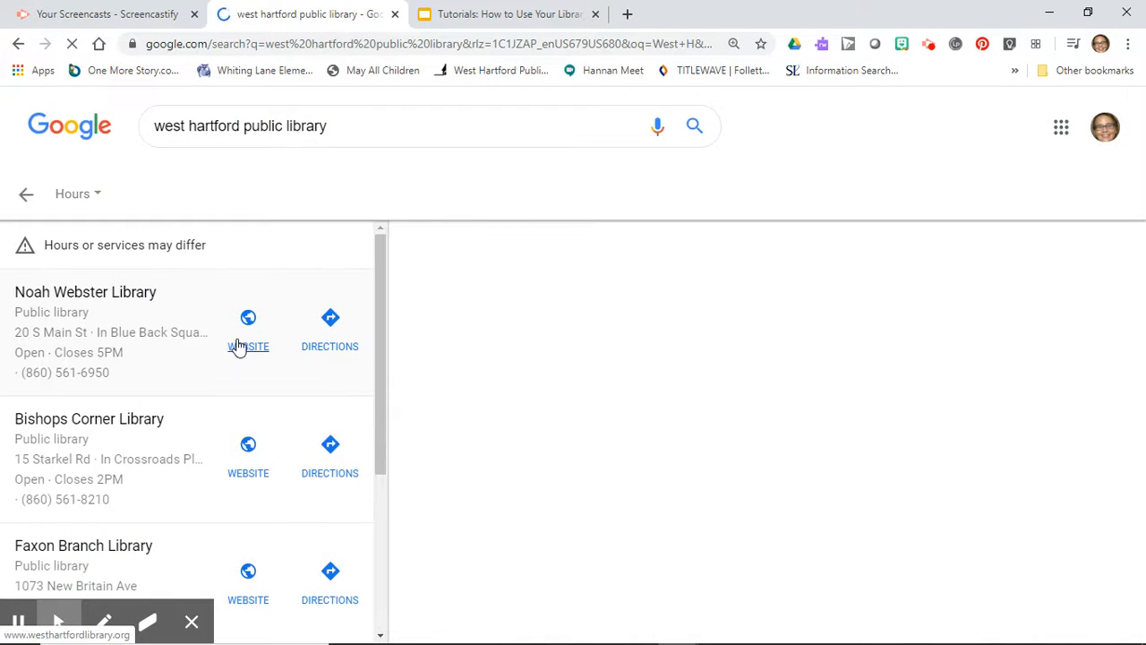
Step: Visit the Noah Webster Library website and reach the library card application via My Account
click(247, 347)
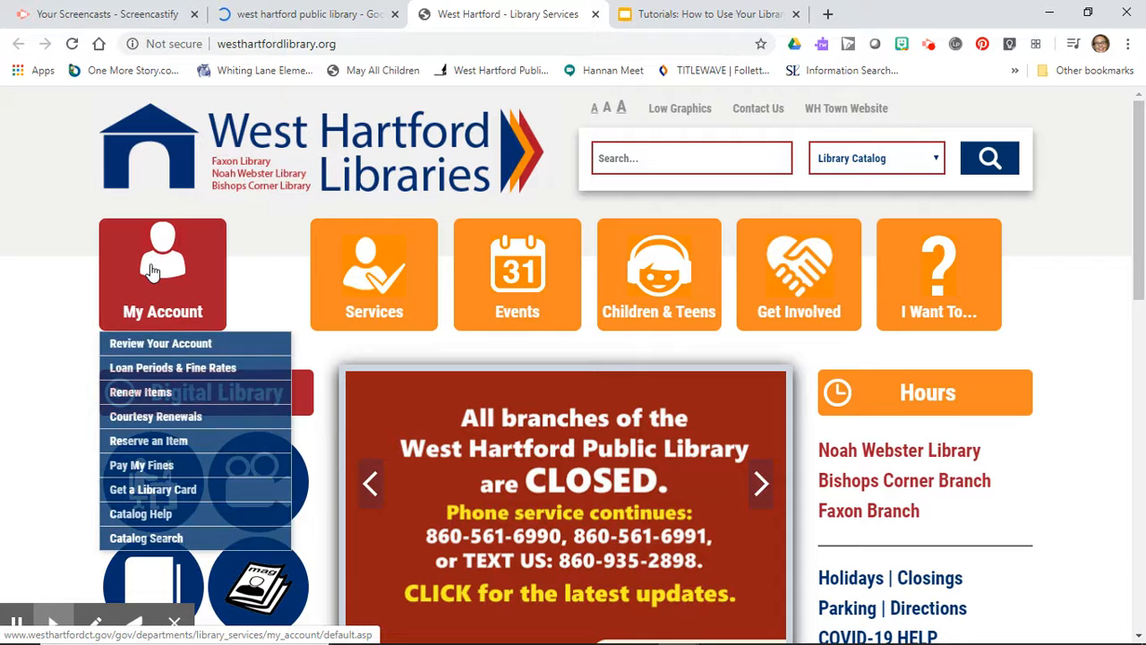
click(161, 344)
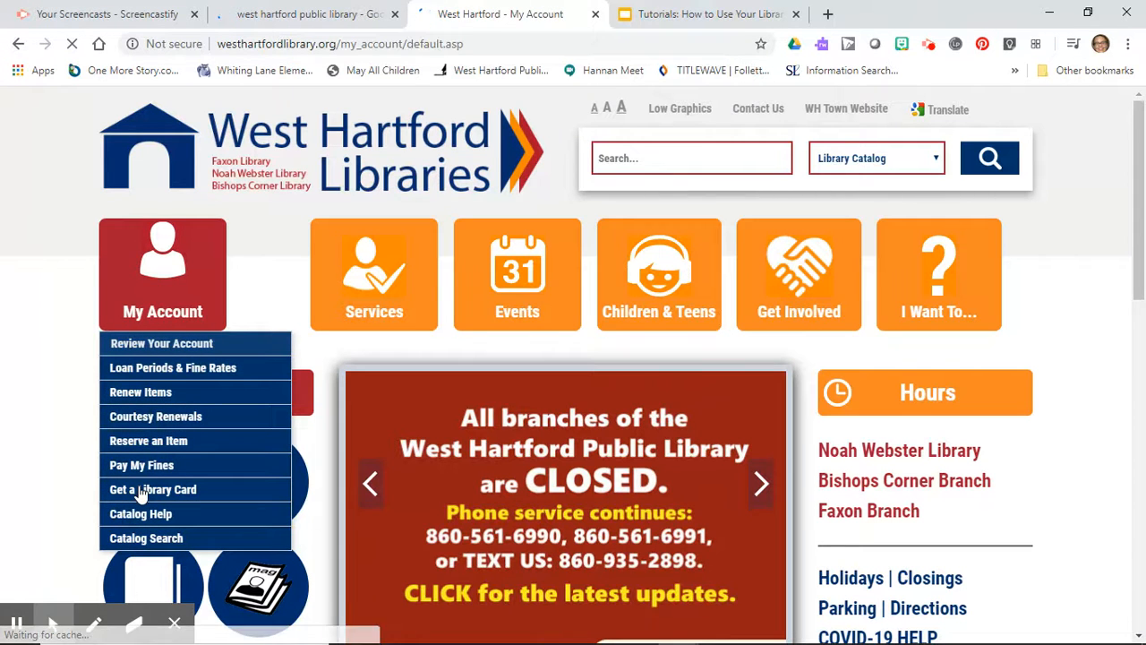
click(161, 344)
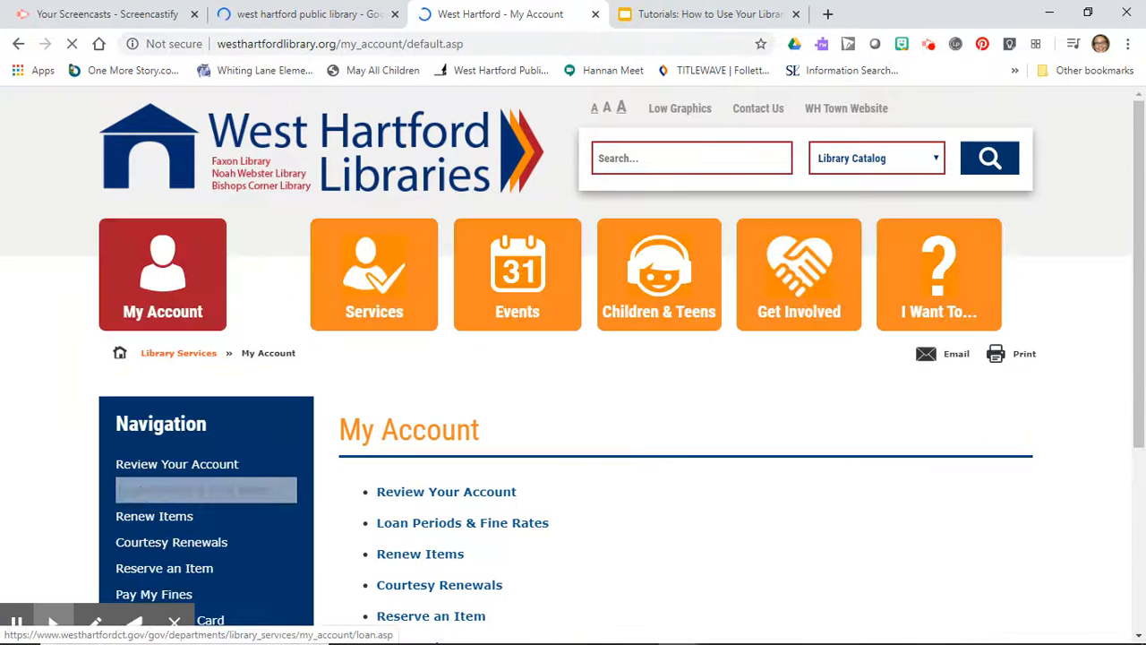
scroll(down, 3)
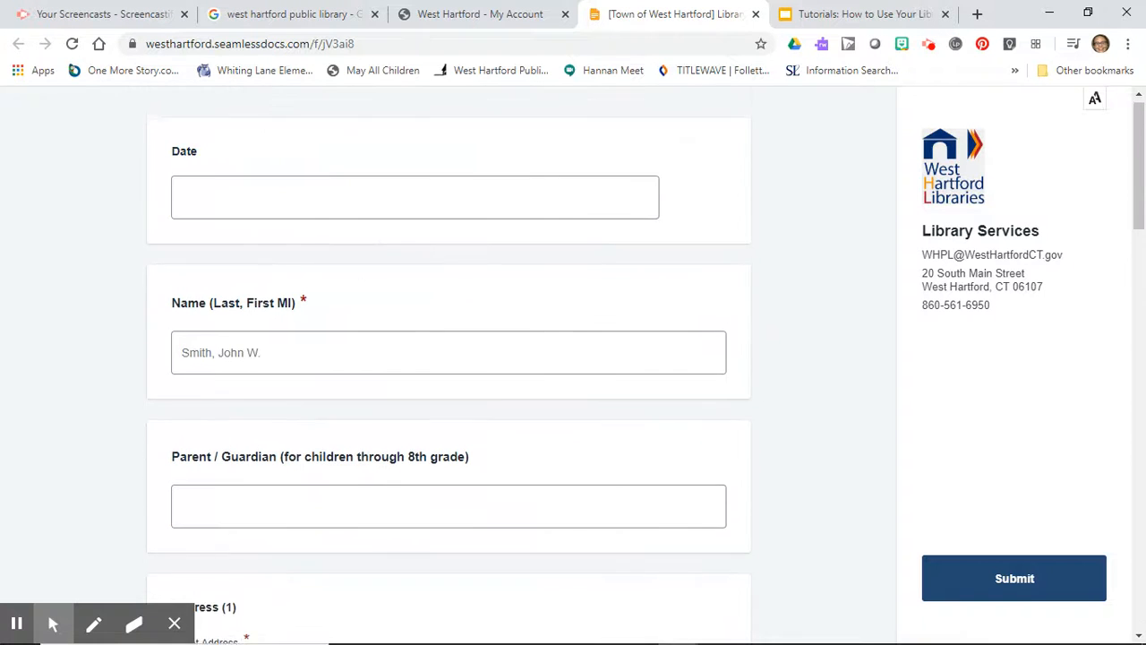
scroll(down, 3)
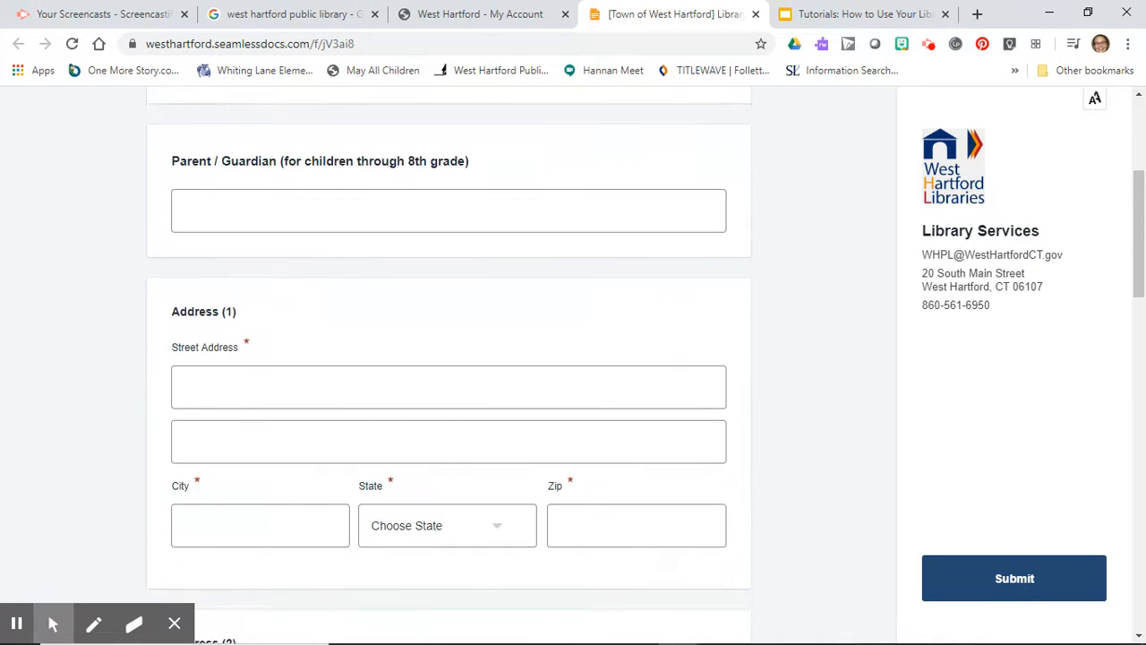
scroll(down, 3)
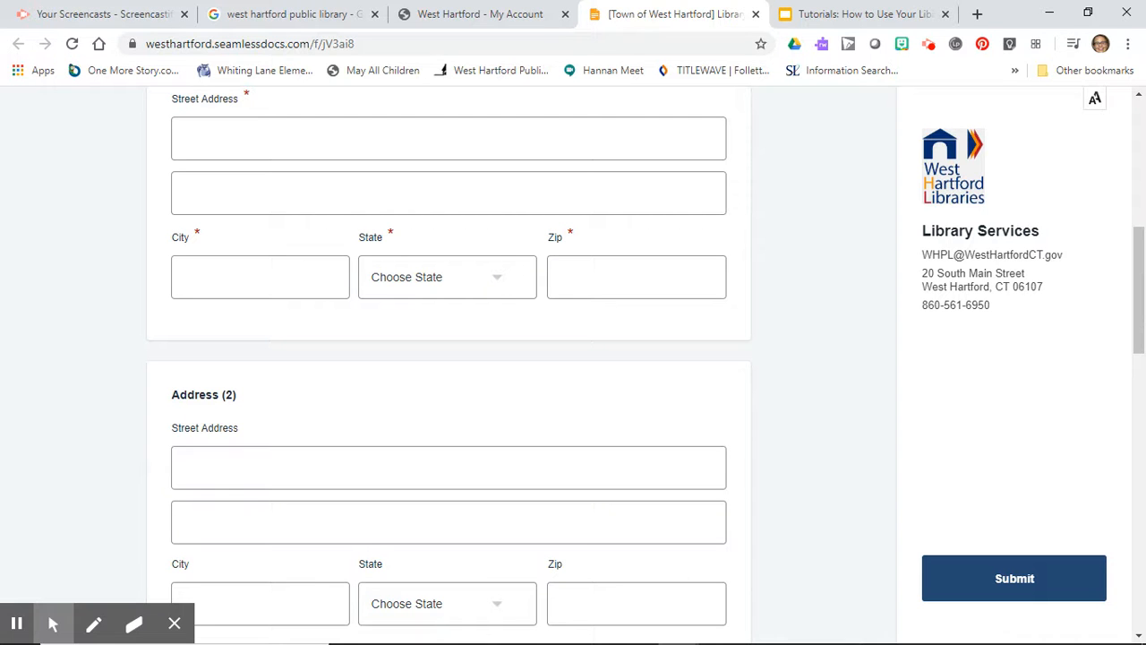
scroll(down, 3)
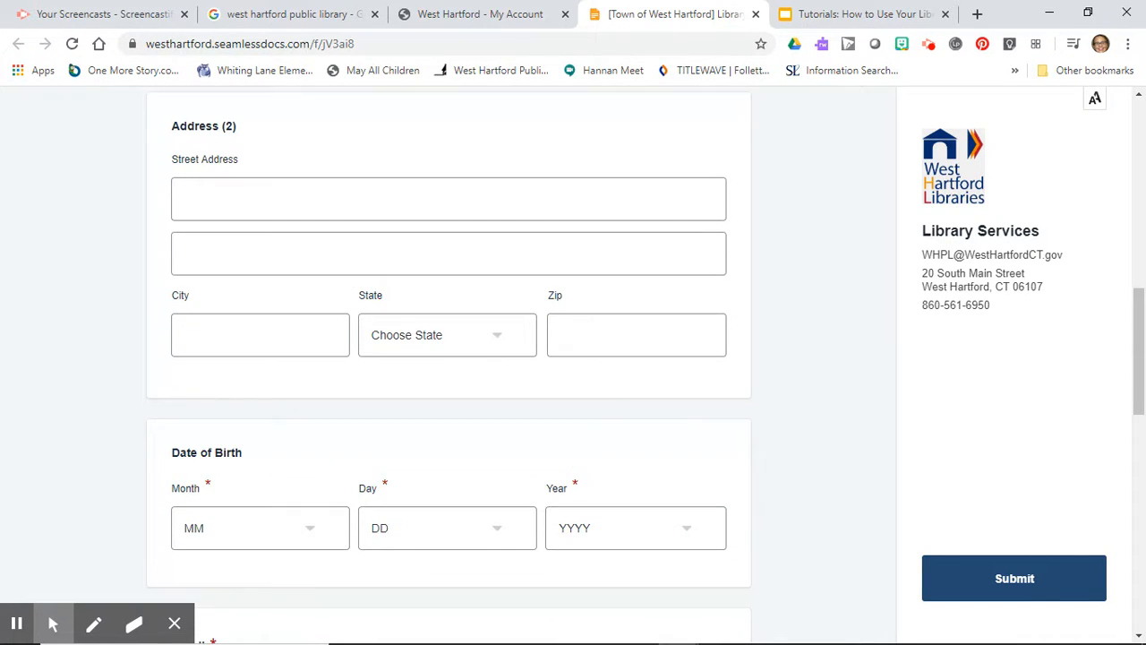
scroll(down, 3)
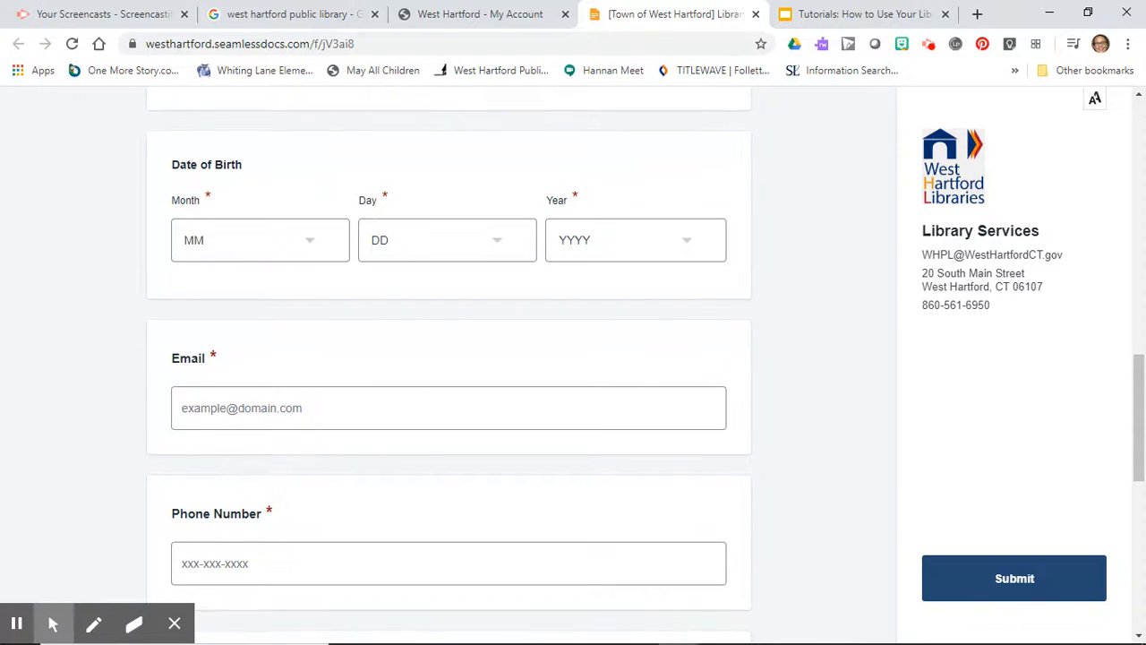
scroll(down, 3)
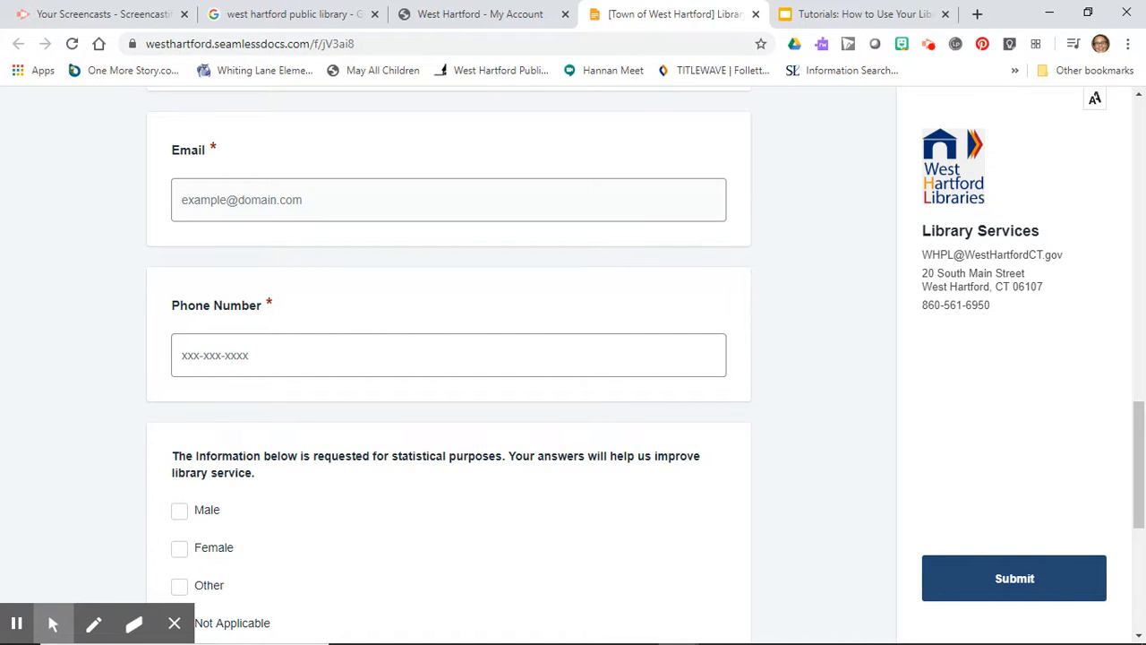
scroll(down, 3)
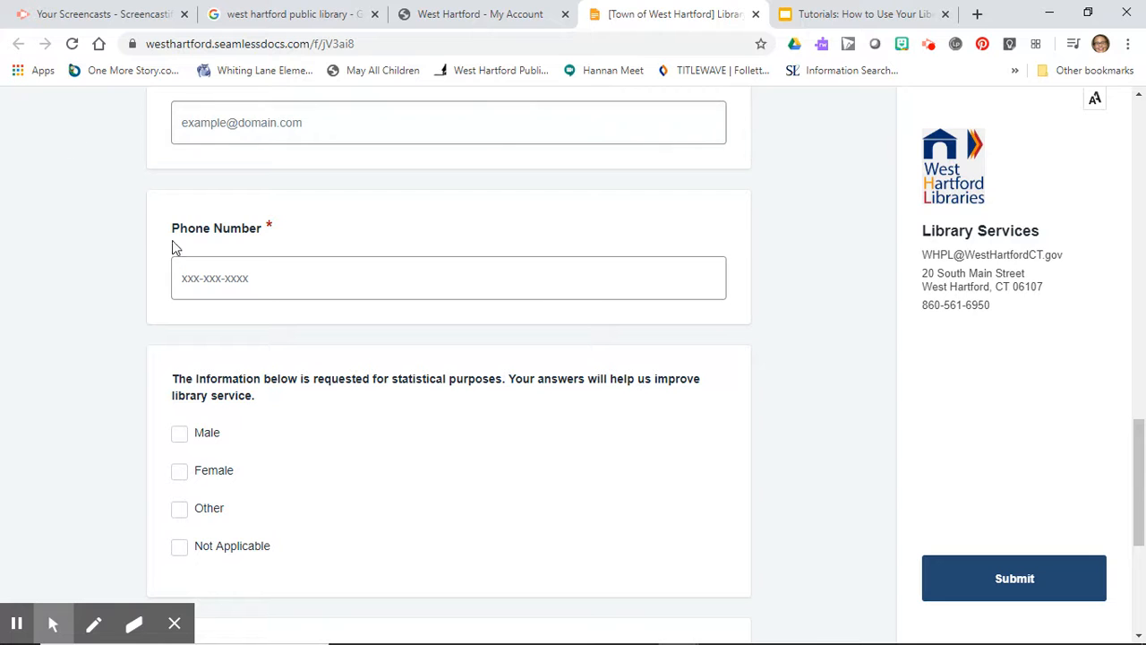
scroll(down, 3)
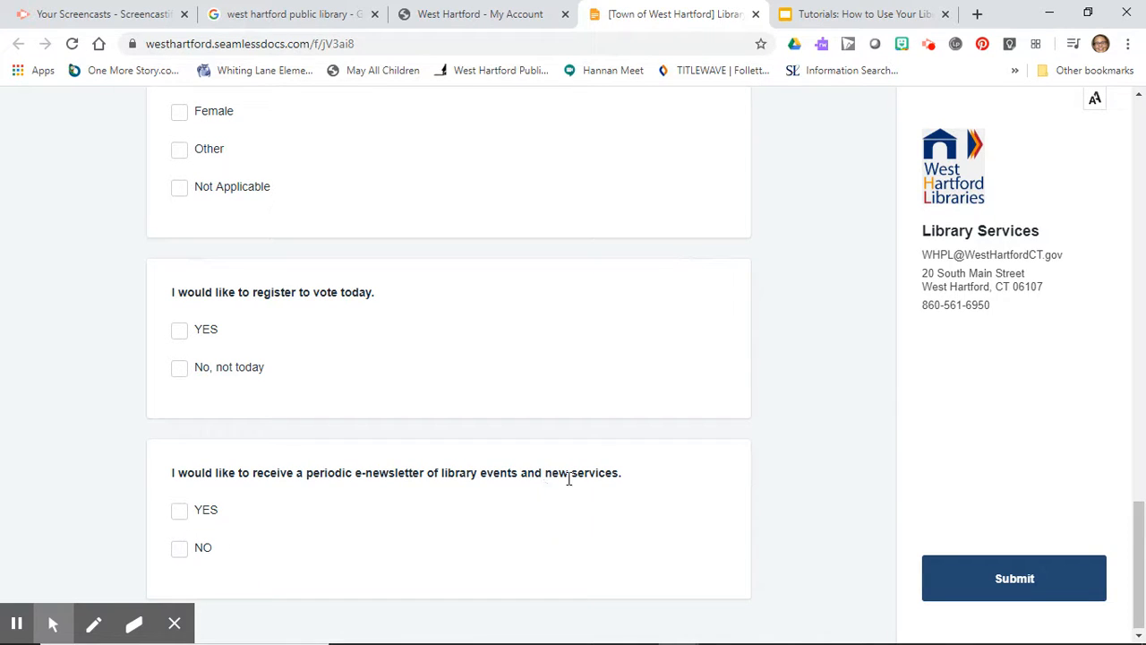
mouse_move(994, 576)
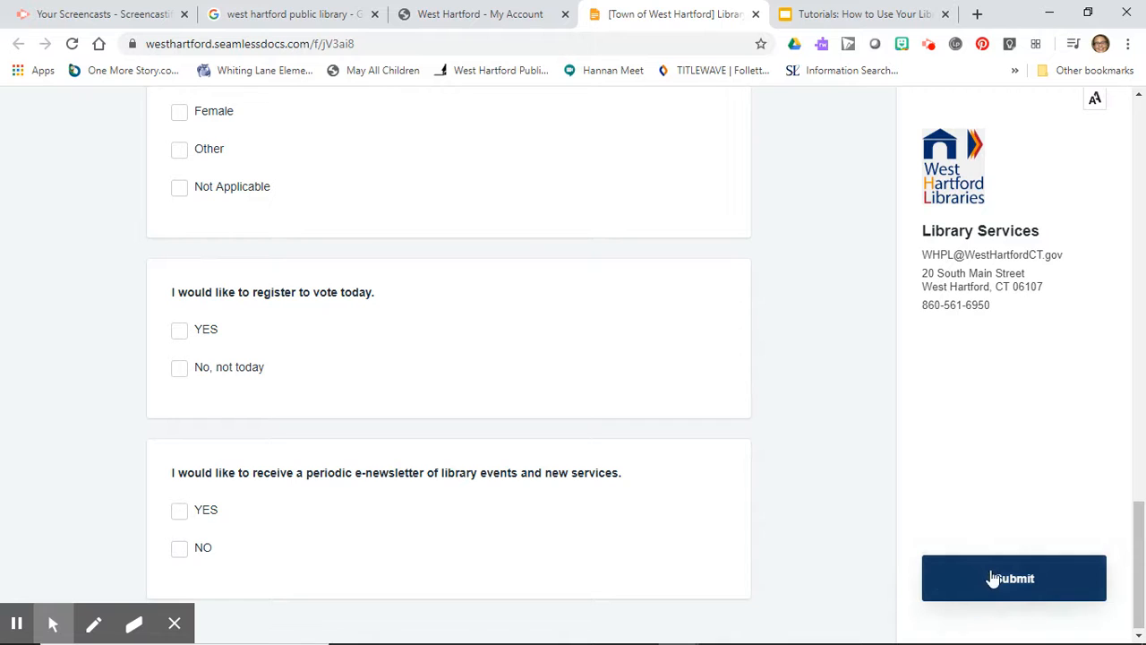
mouse_move(834, 473)
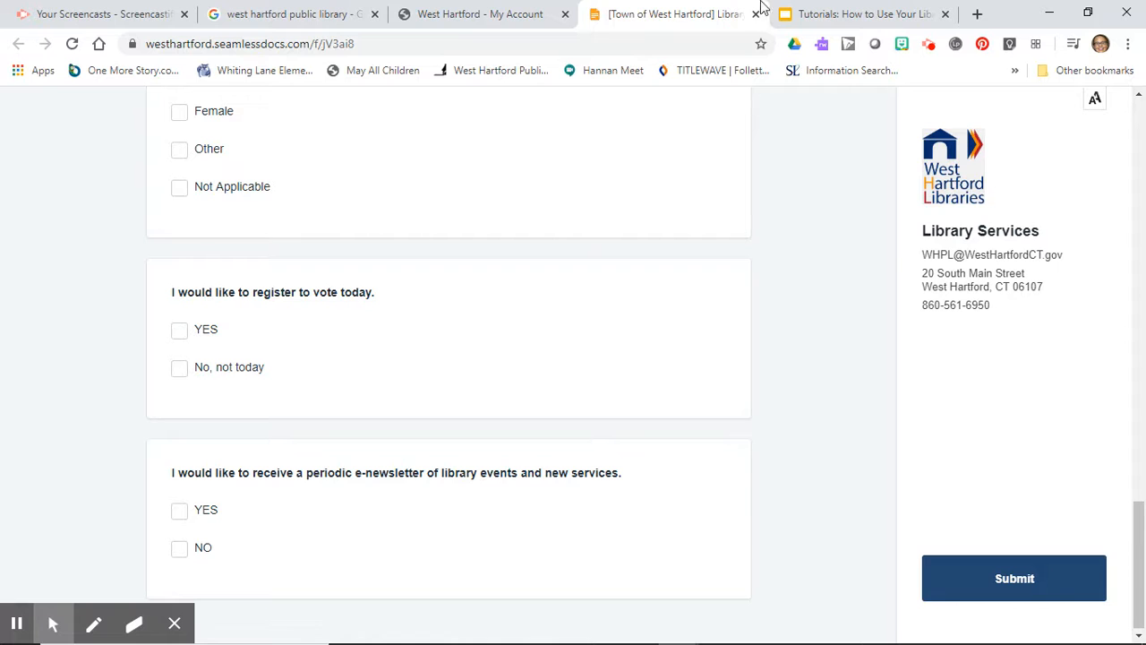
Step: Return to the library's My Account tab and go to the Children & Teens page
click(479, 14)
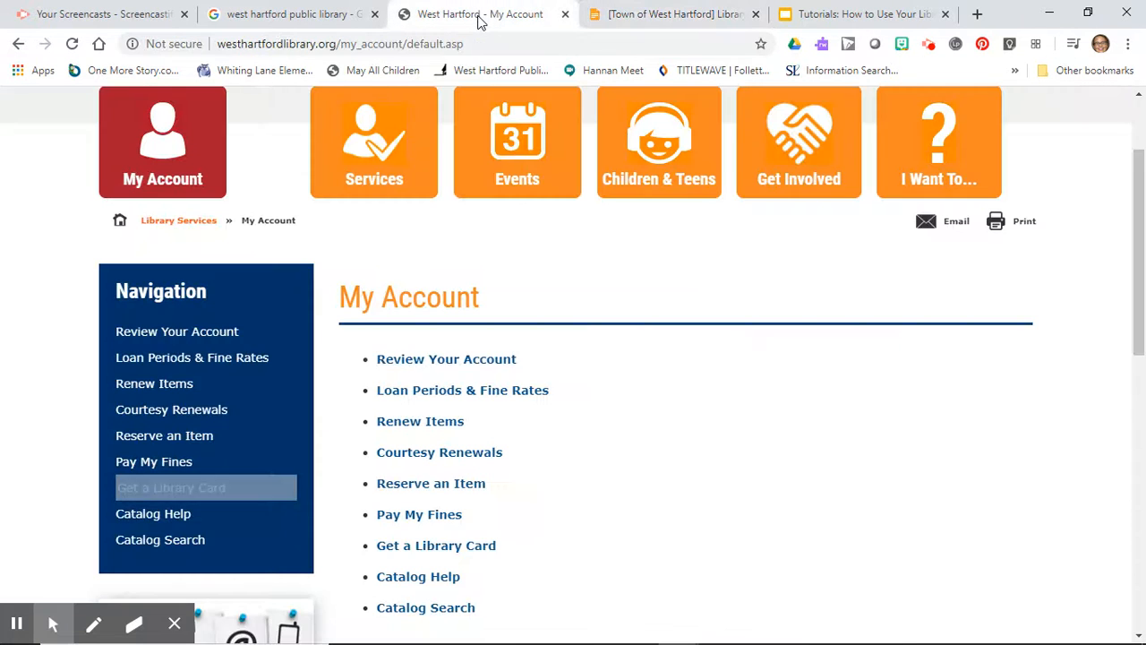
scroll(up, 3)
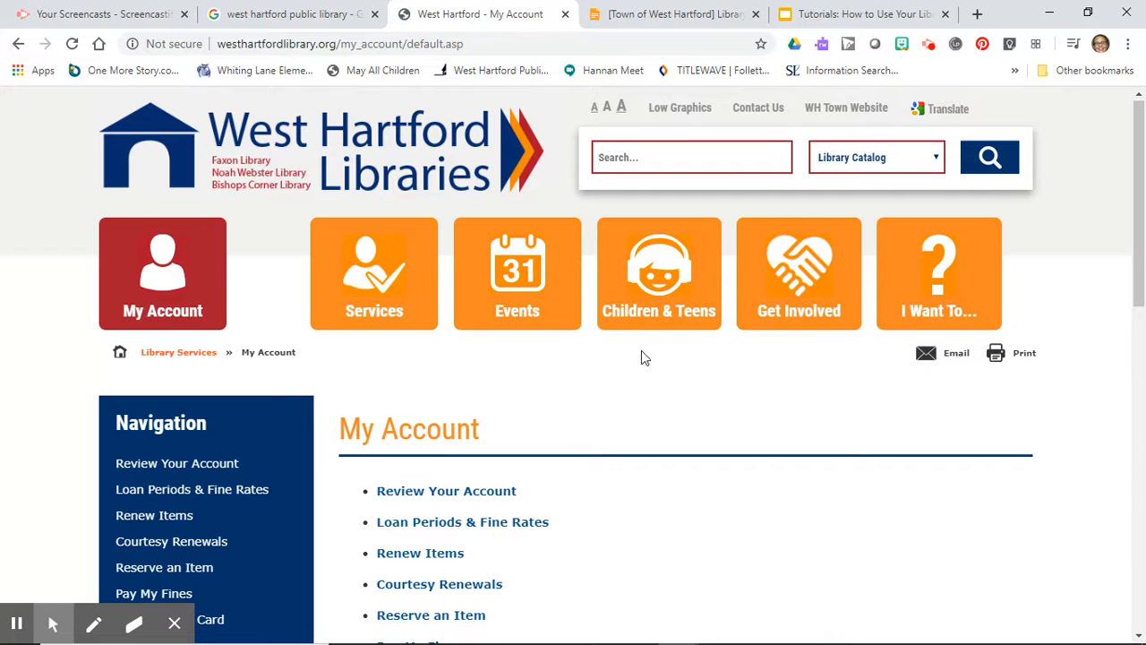
click(659, 272)
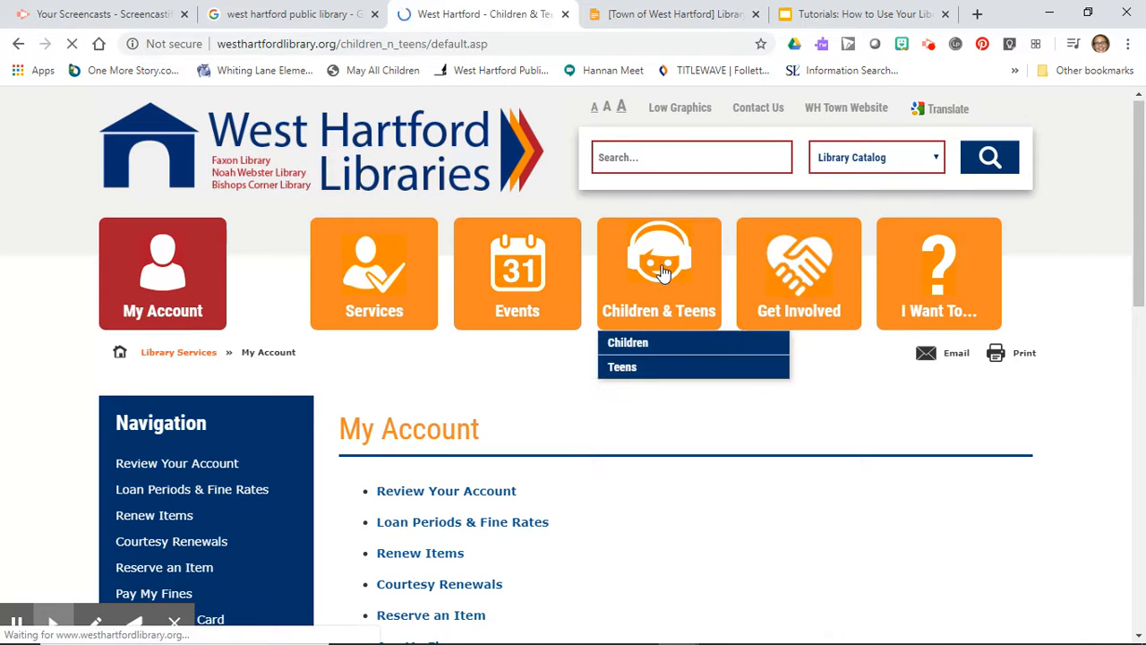
click(660, 272)
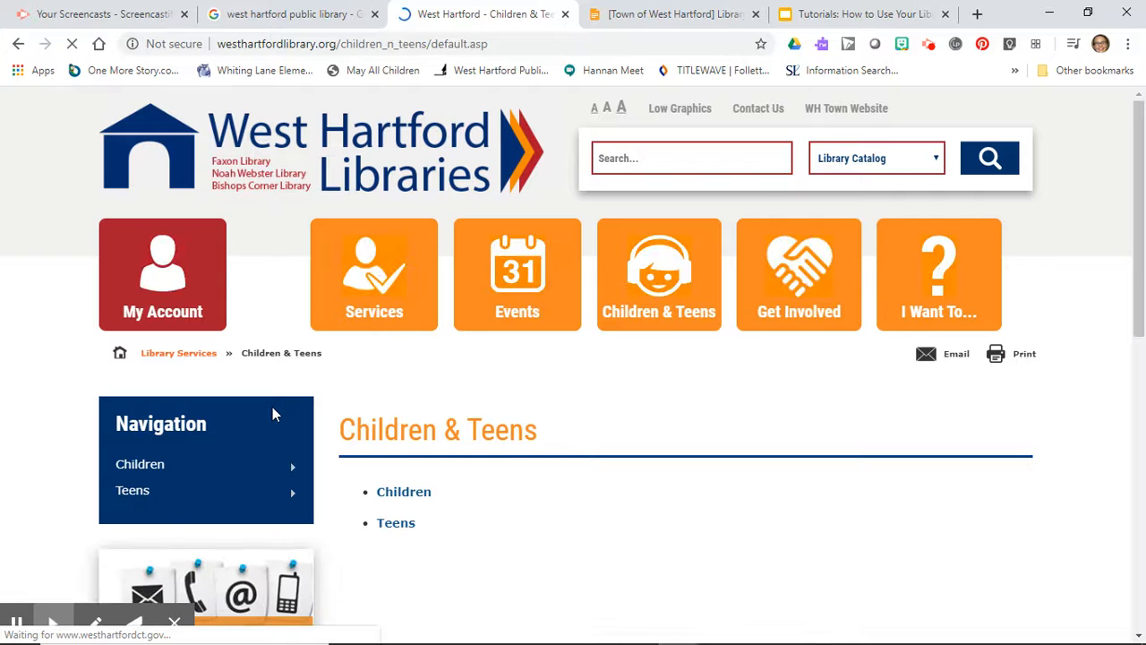
Step: Go to the Audio Books / eBooks page and scroll past The Great Courses to the hoopla section
scroll(down, 3)
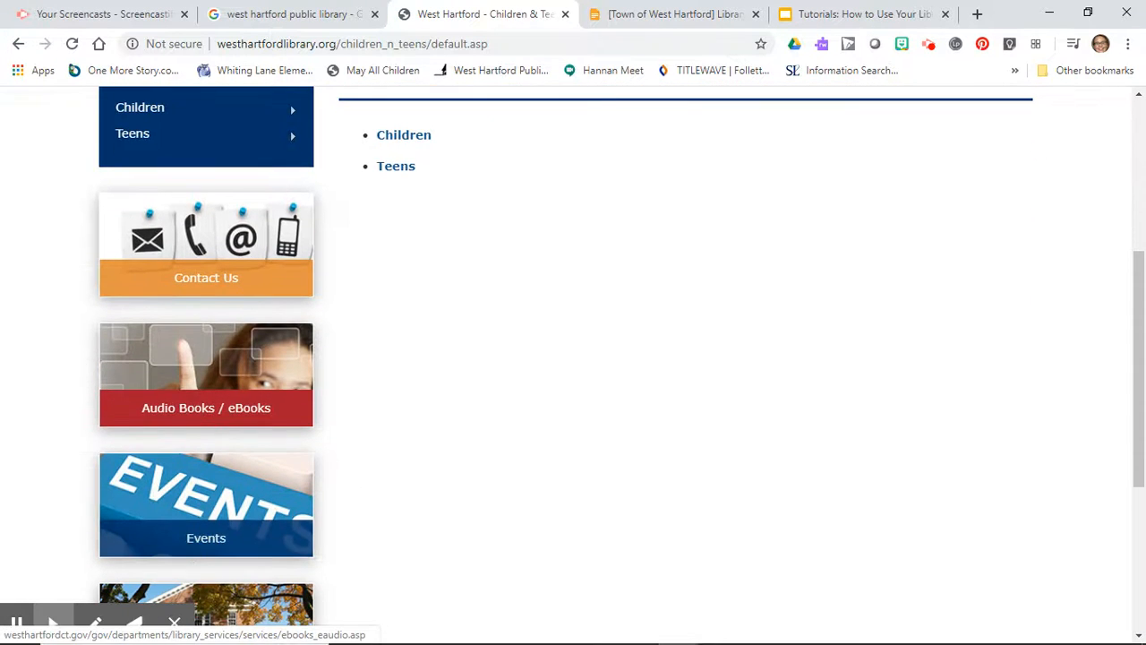
click(205, 409)
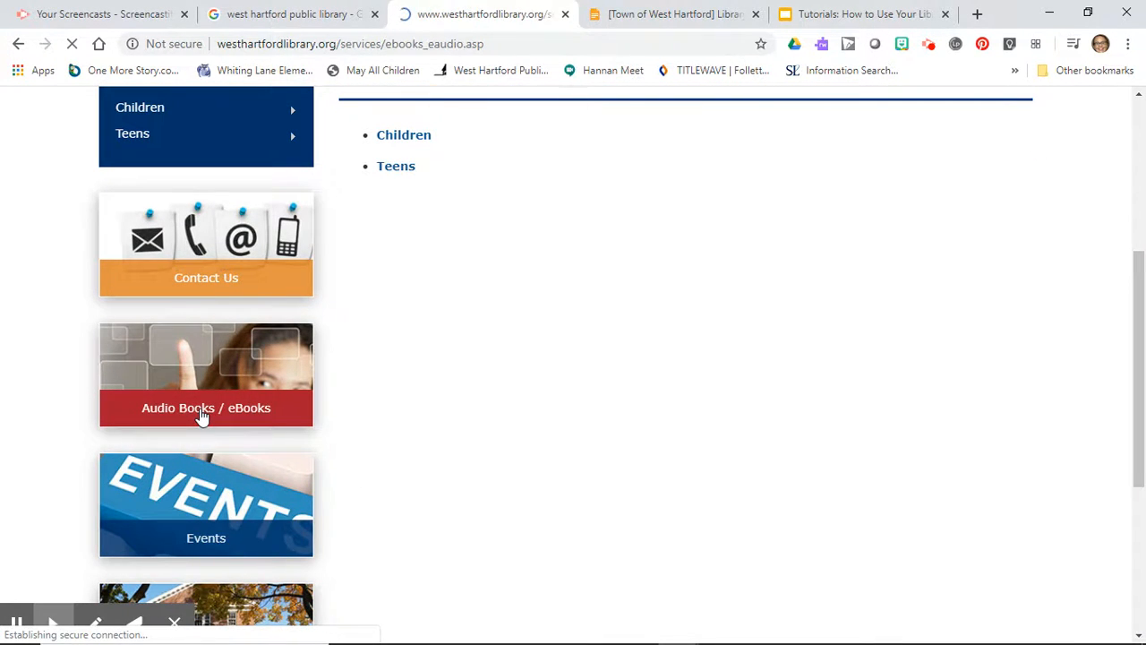
click(206, 408)
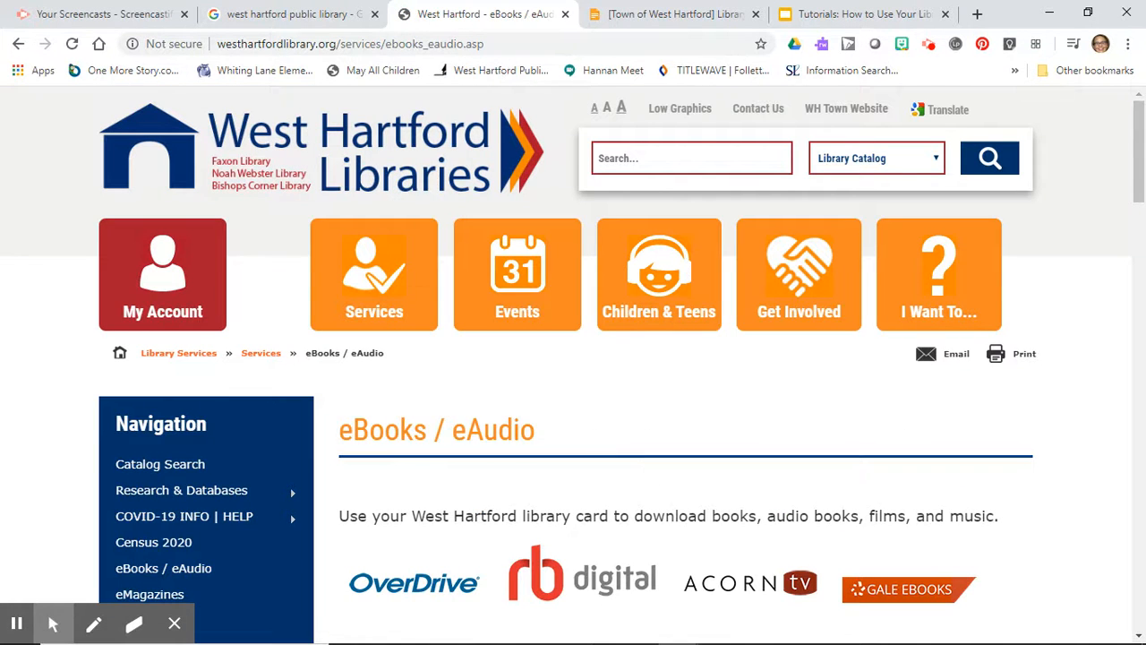
scroll(down, 3)
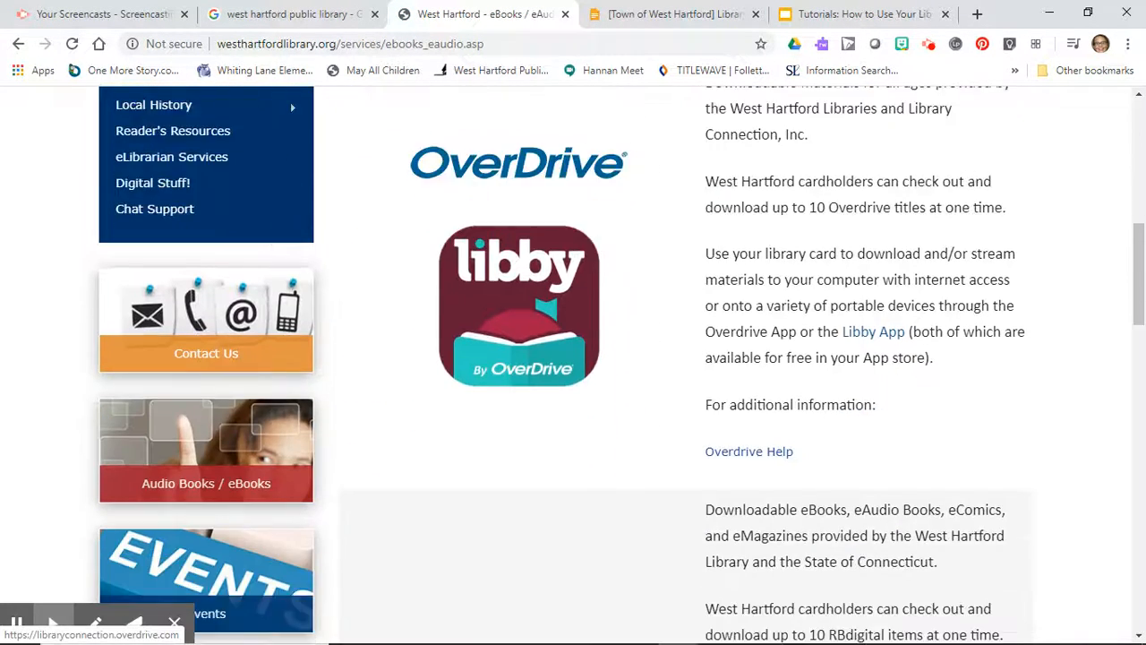
scroll(down, 3)
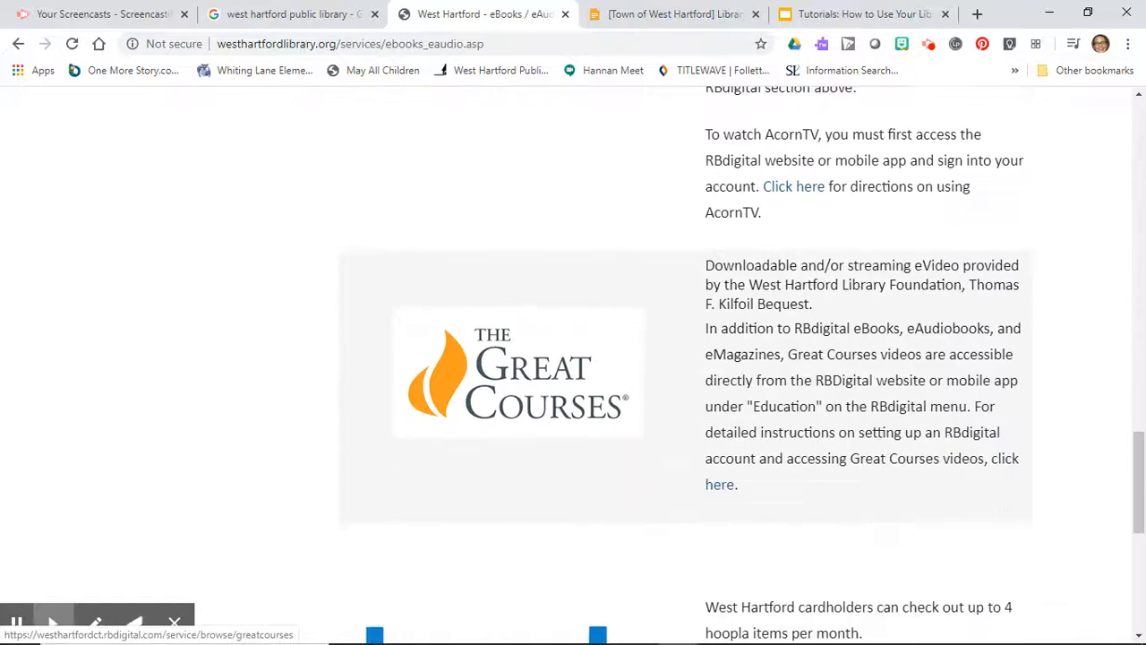
scroll(down, 3)
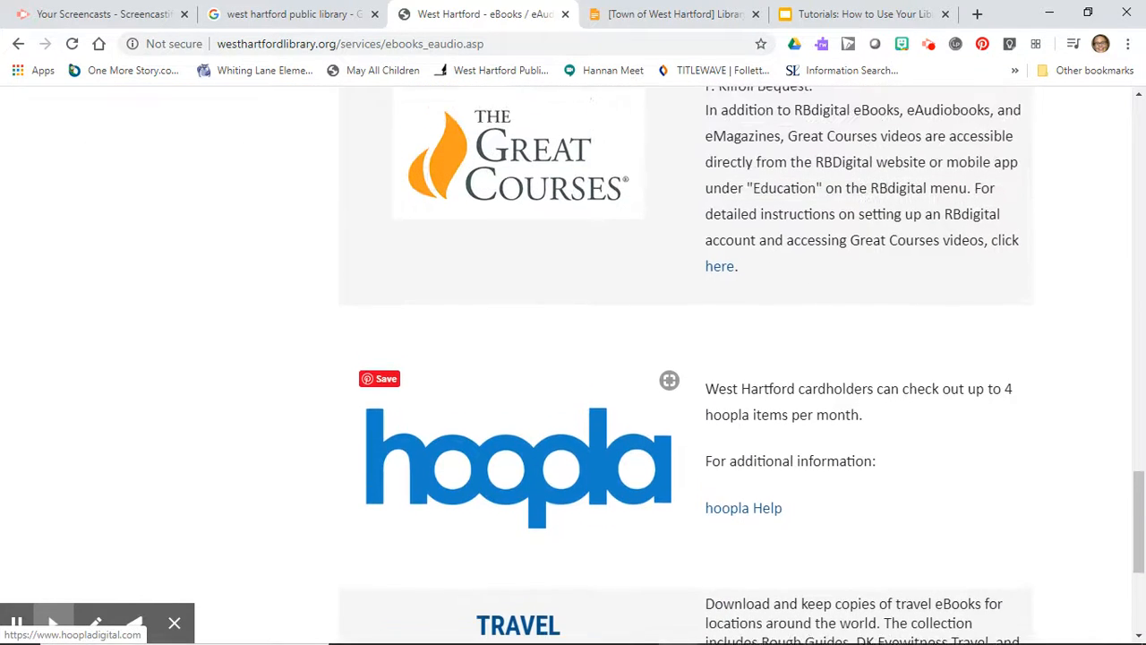
scroll(down, 3)
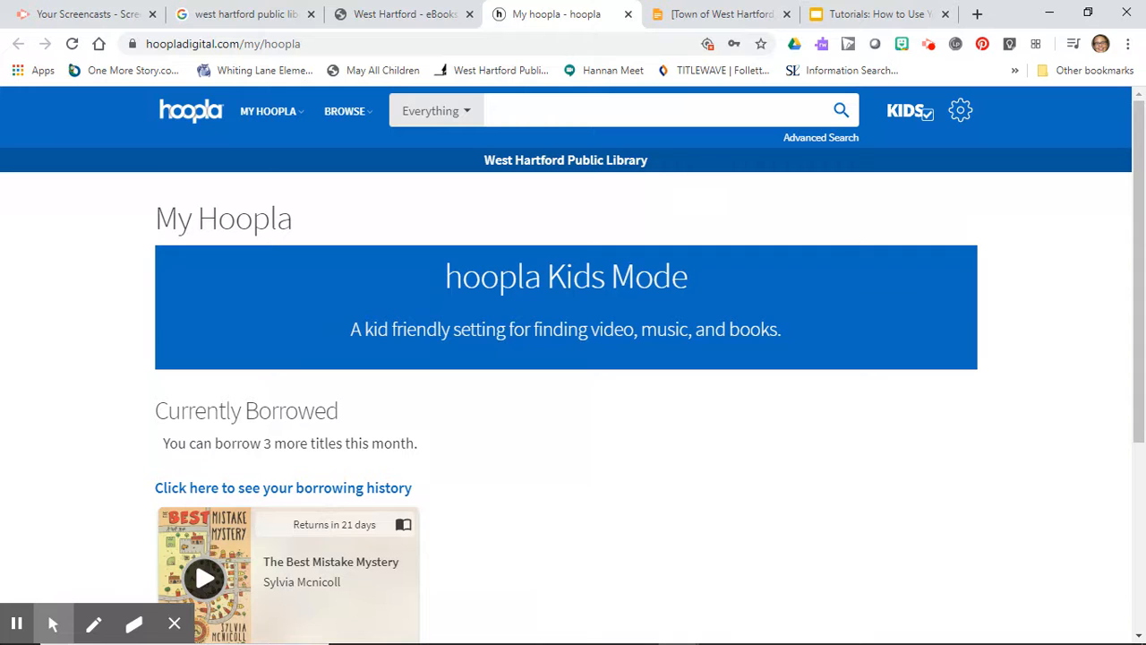
mouse_move(638, 317)
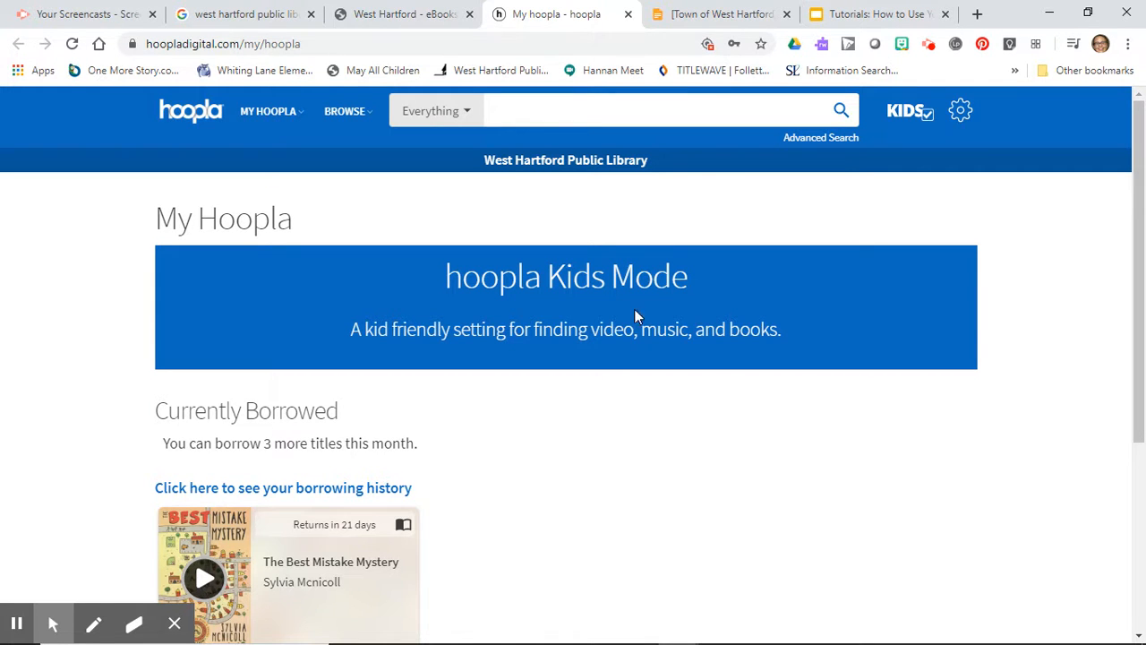
mouse_move(376, 233)
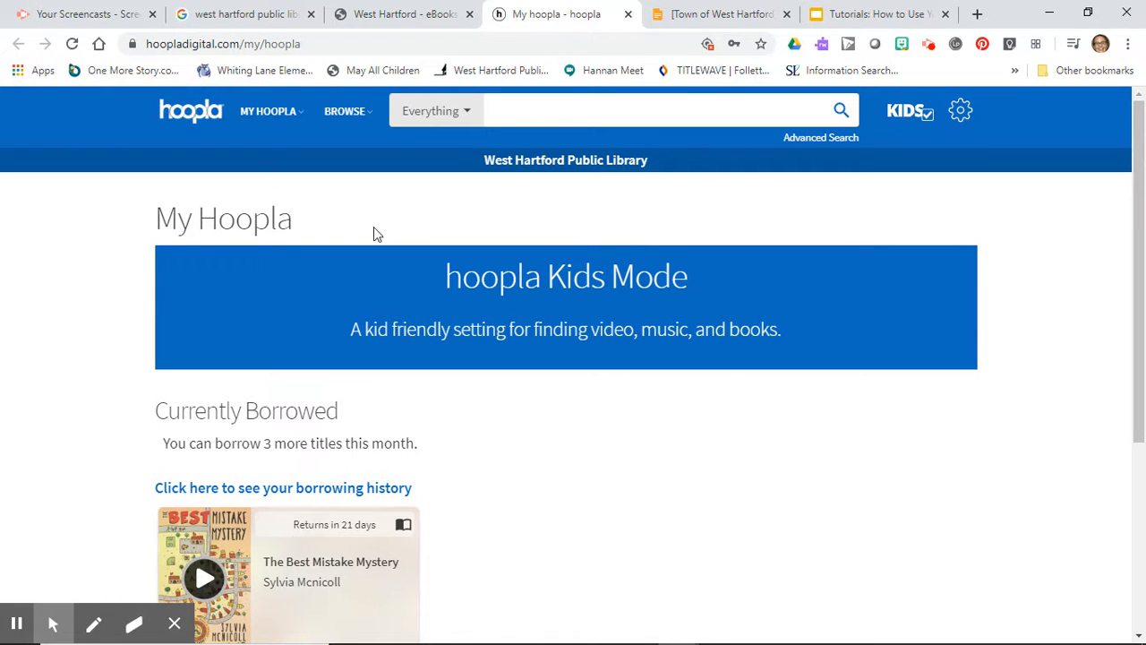
Step: Choose Ebooks from Hoopla's BROWSE menu of media categories
click(344, 111)
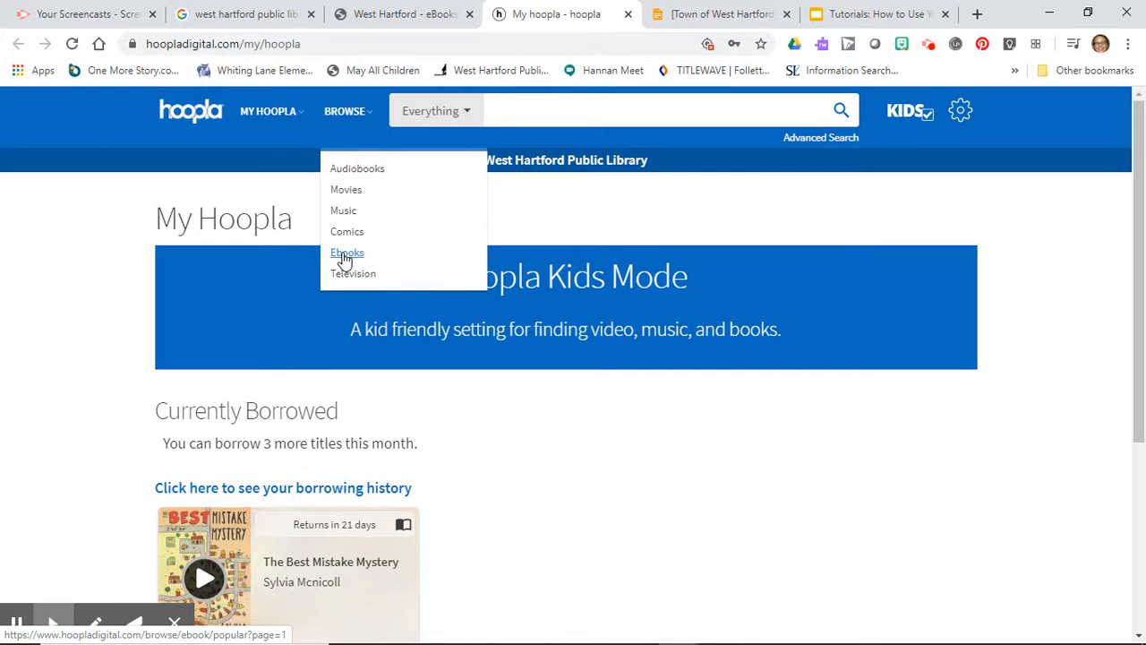
mouse_move(358, 169)
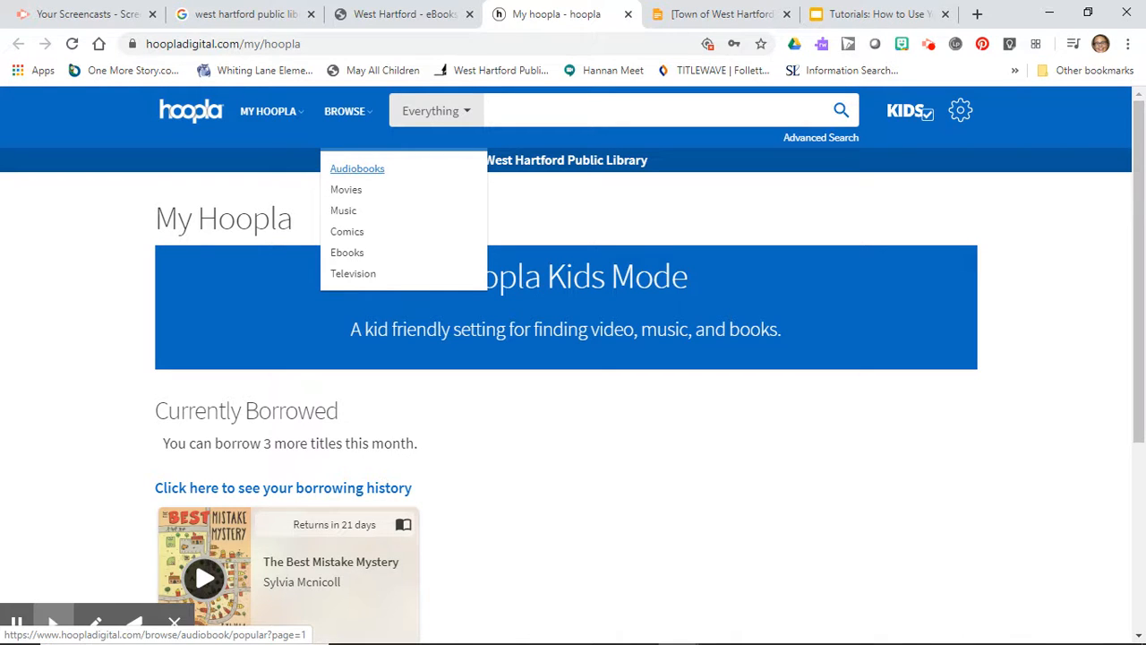
click(347, 250)
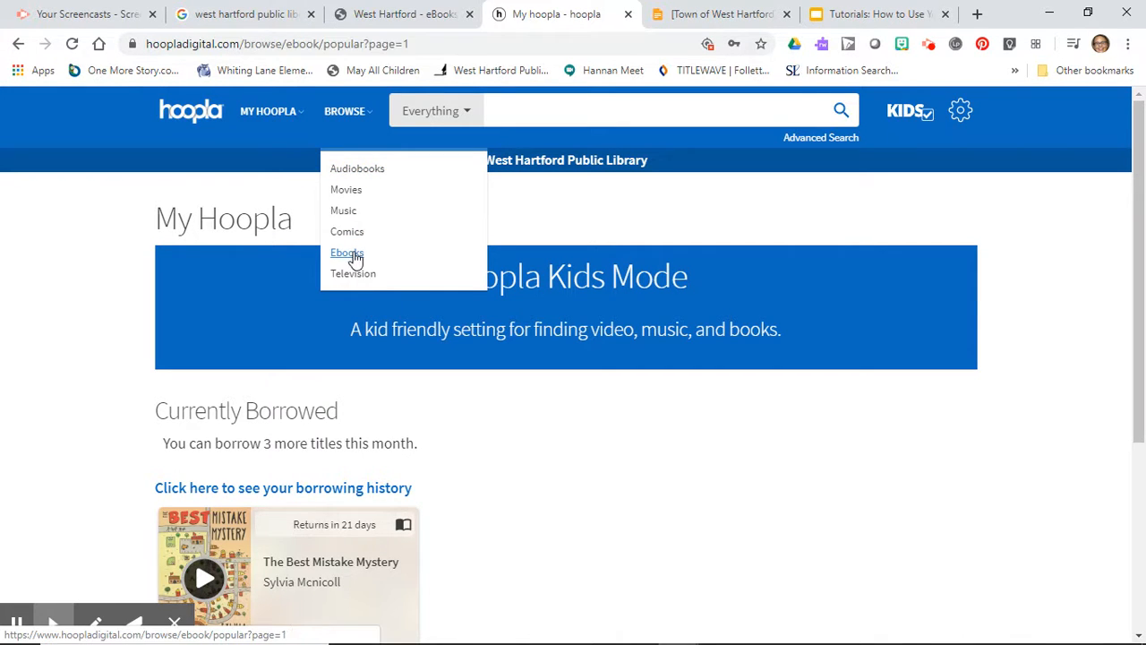
Step: Search the Hoopla catalogue for 'mysteries', returning 1,673 results
click(348, 252)
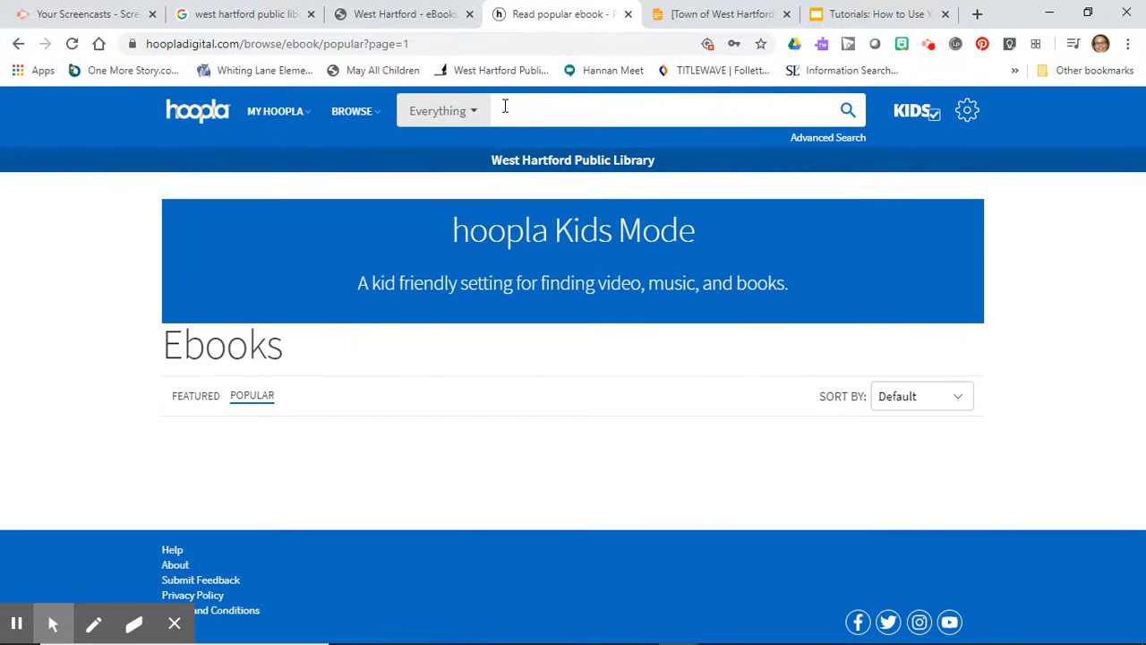
click(627, 111)
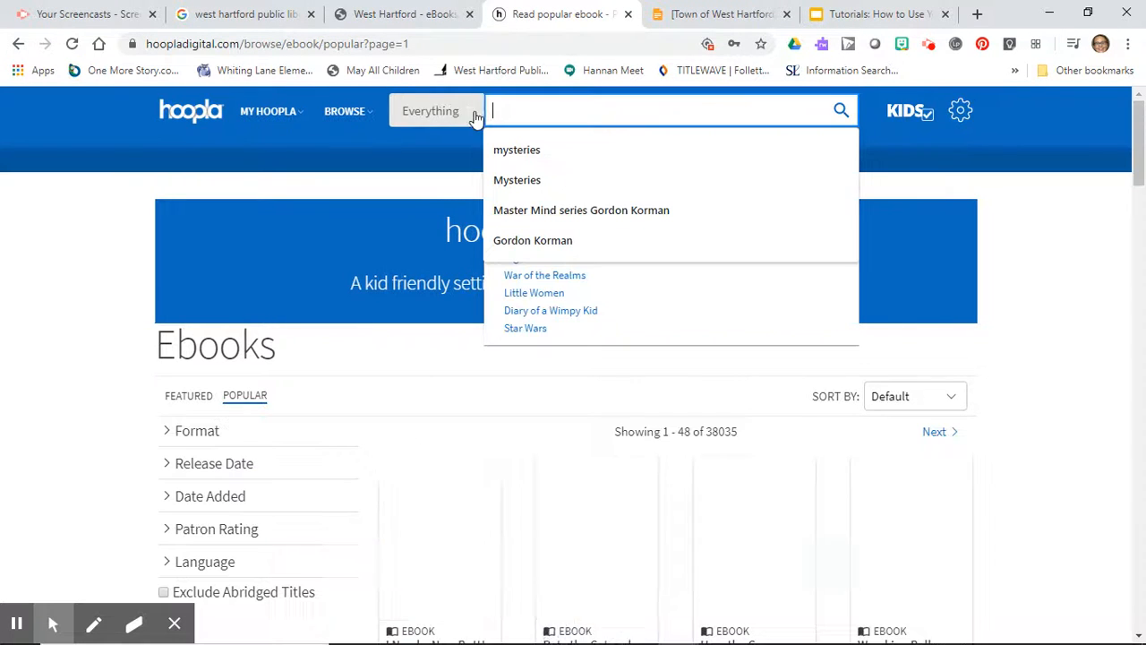
text(mysteries)
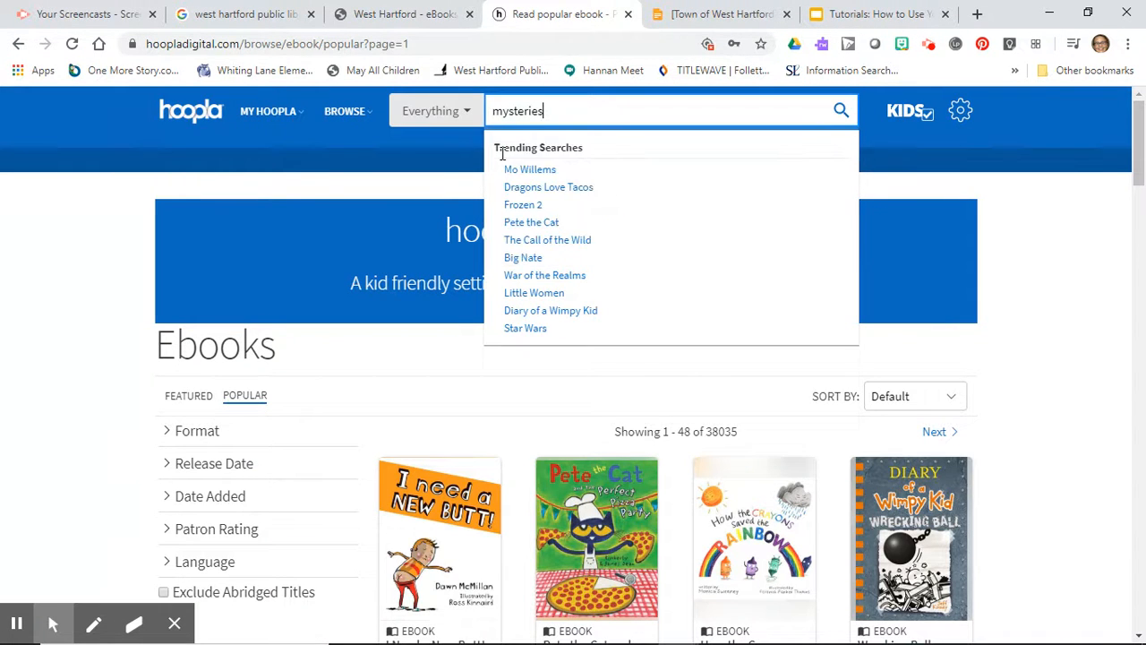
click(840, 111)
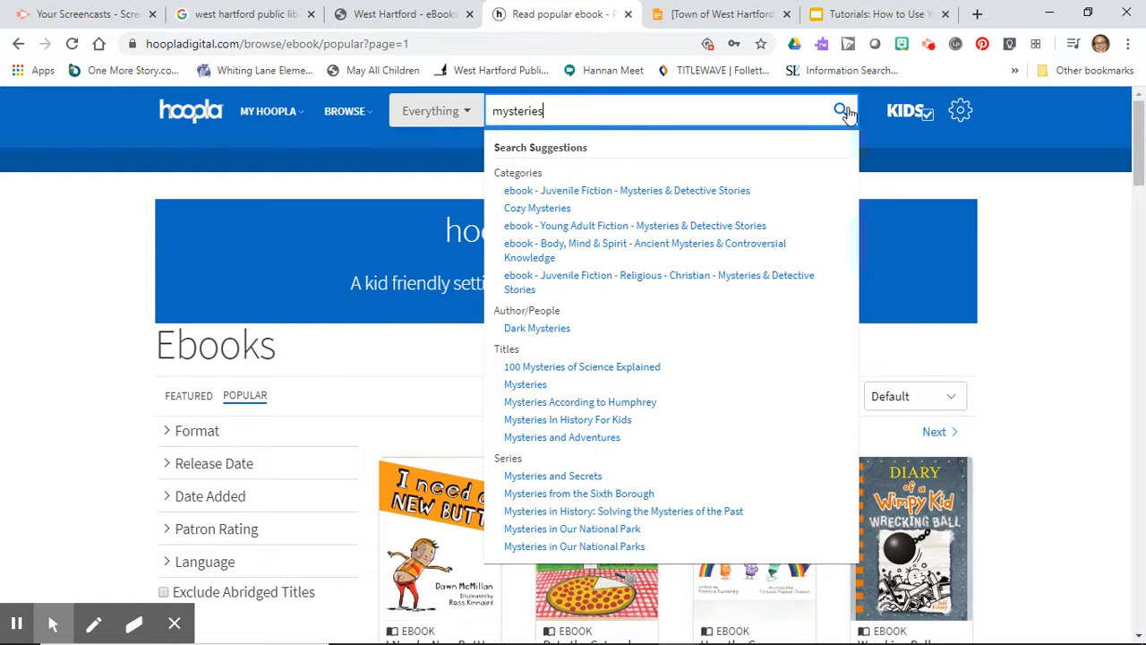
click(845, 111)
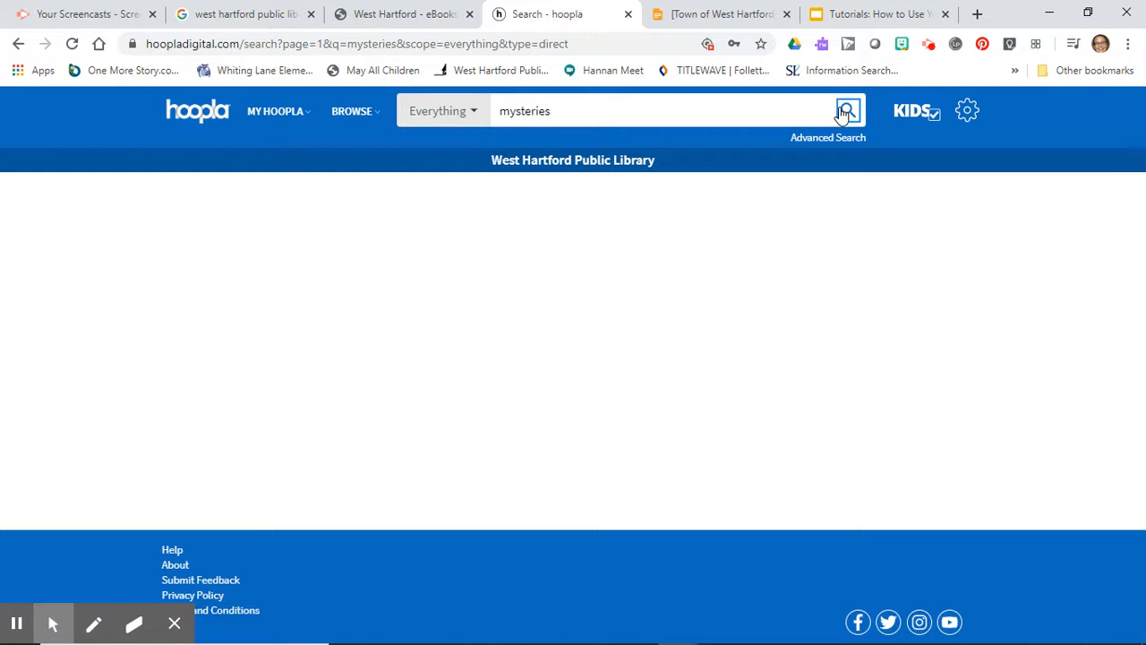
click(846, 111)
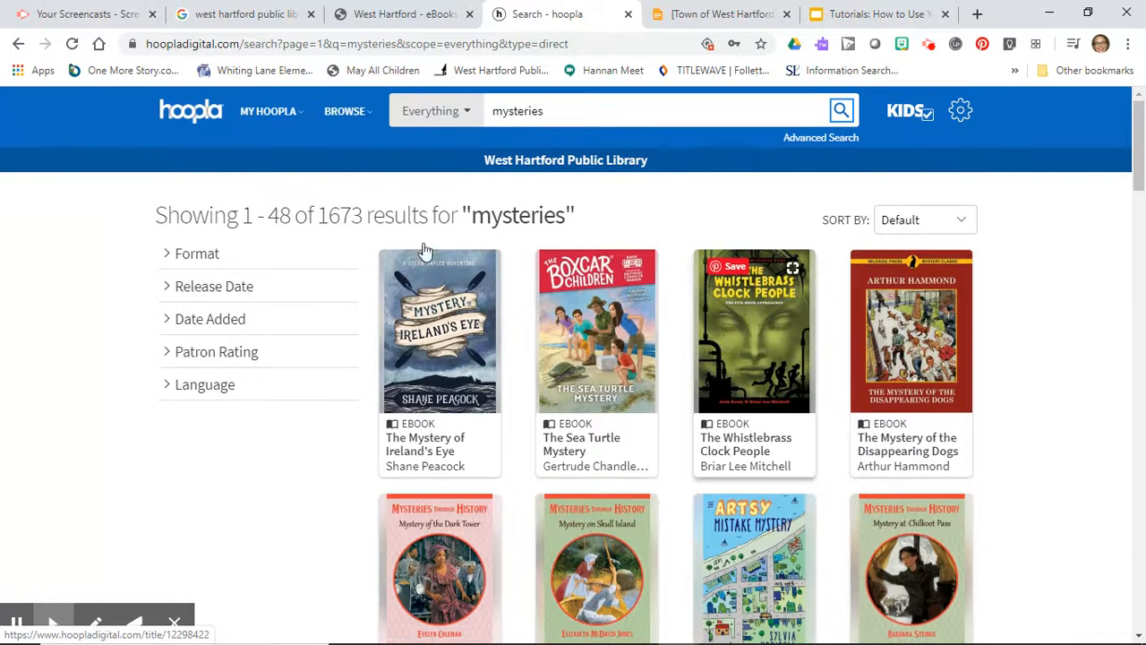
mouse_move(356, 237)
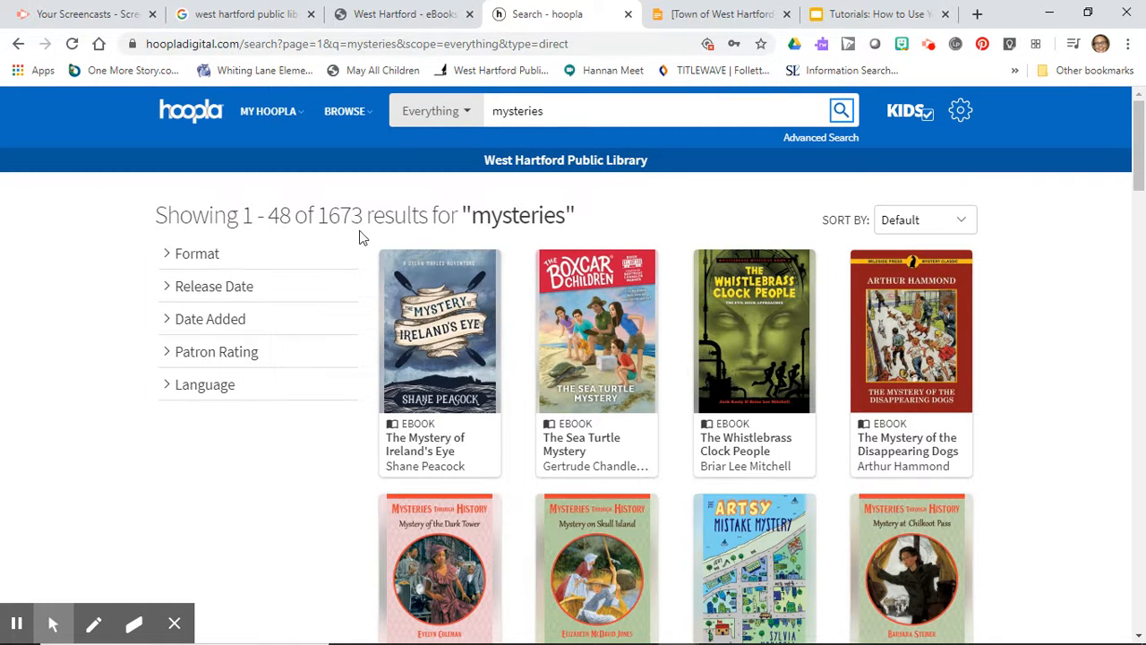
mouse_move(285, 311)
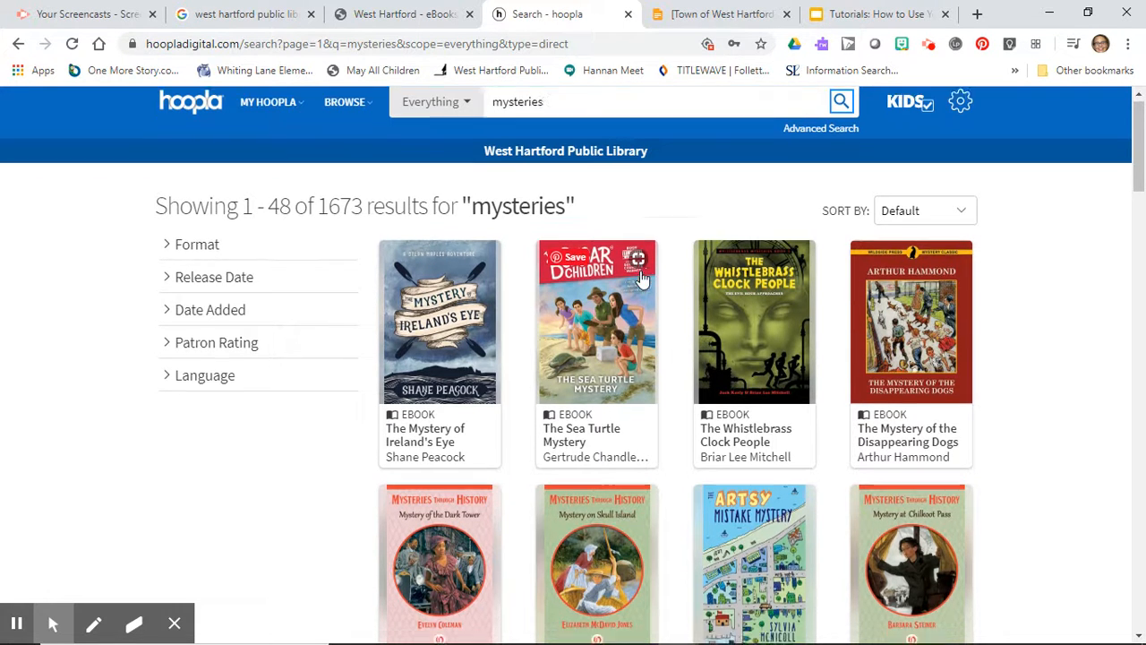
Step: Scroll the results and select The Best Mistake Mystery's title page
scroll(down, 3)
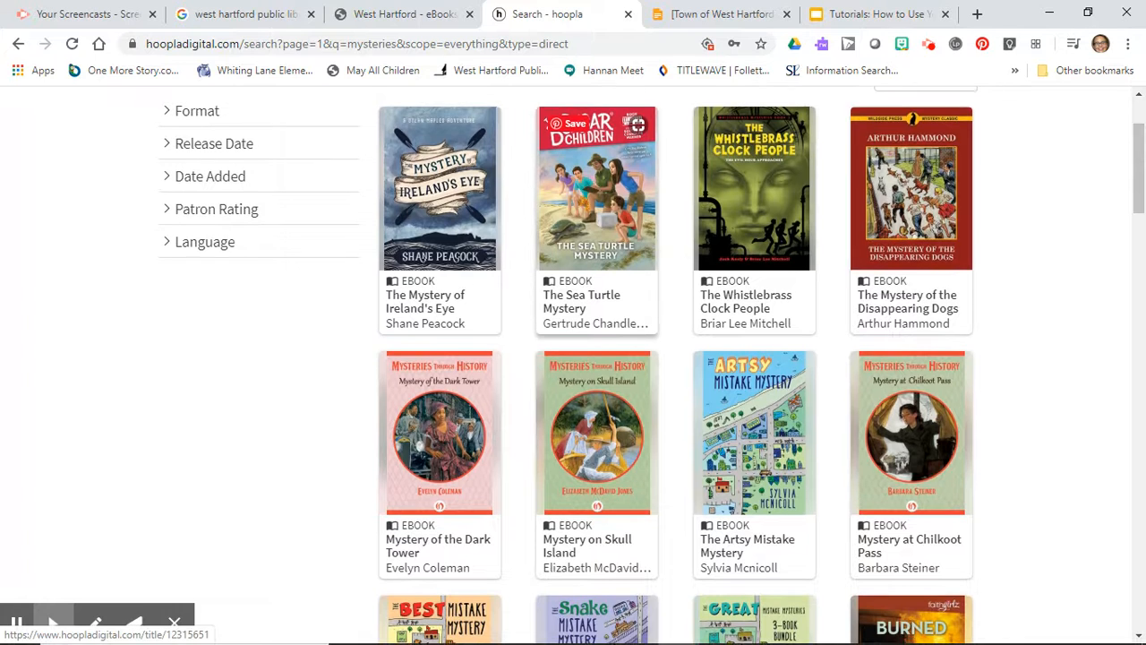
scroll(down, 3)
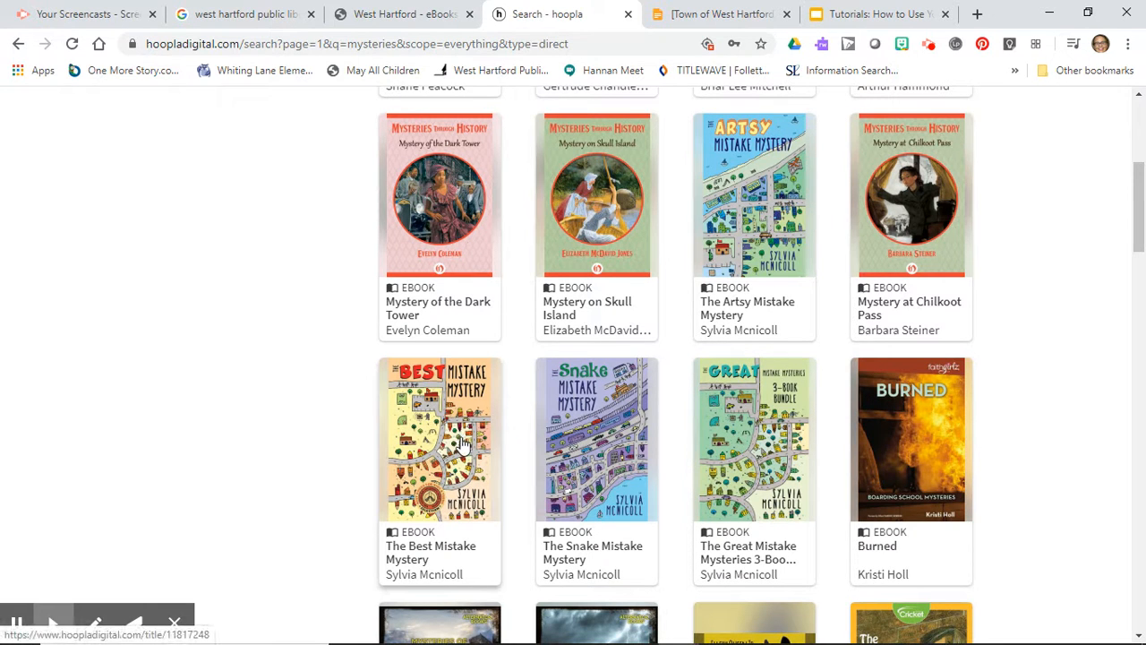
mouse_move(430, 548)
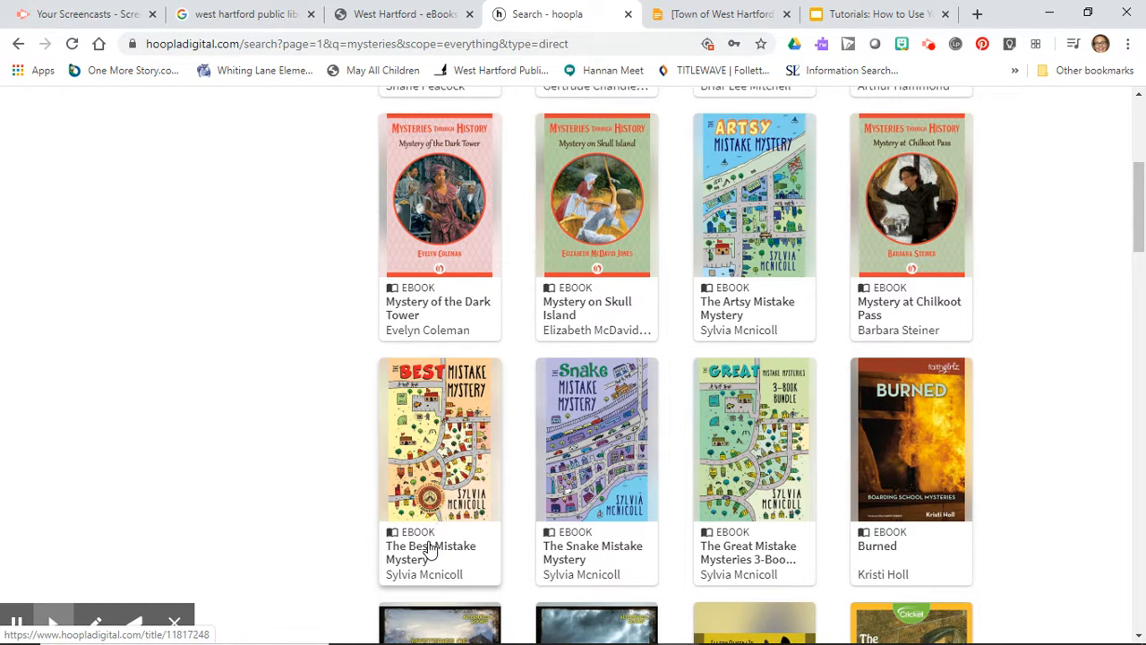
click(439, 439)
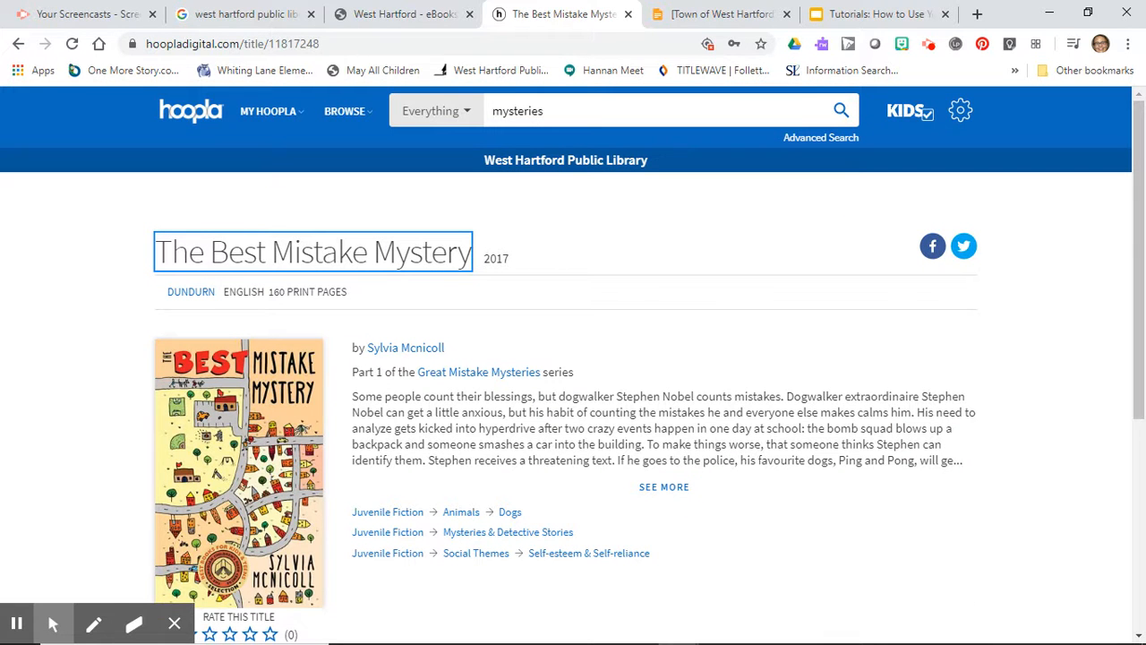
mouse_move(530, 371)
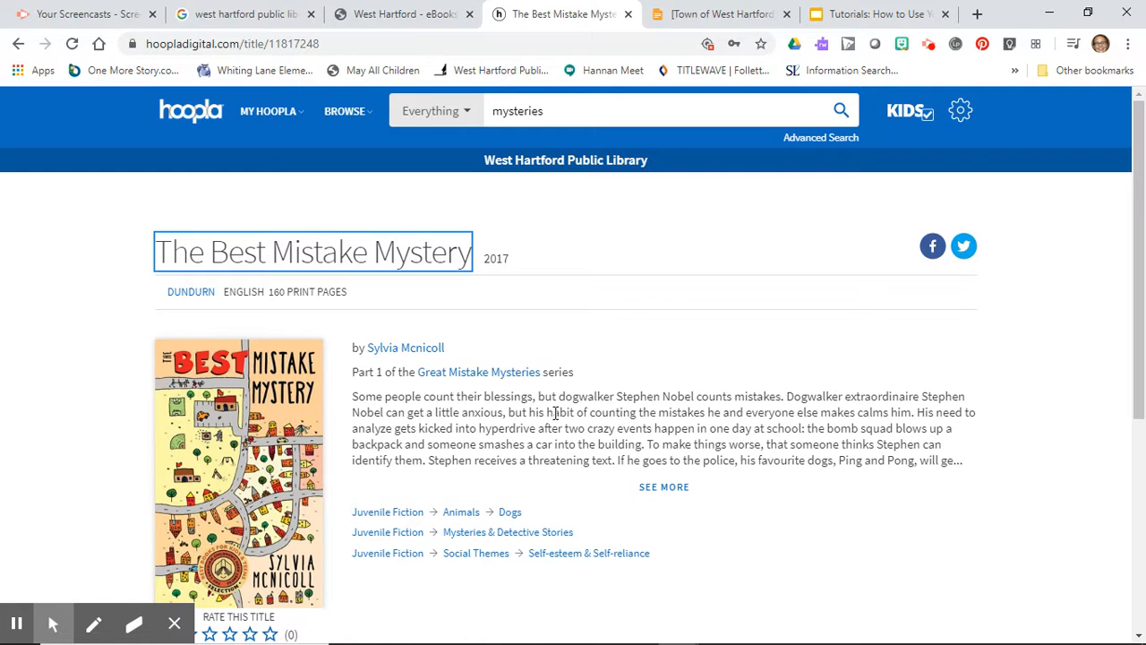
mouse_move(726, 401)
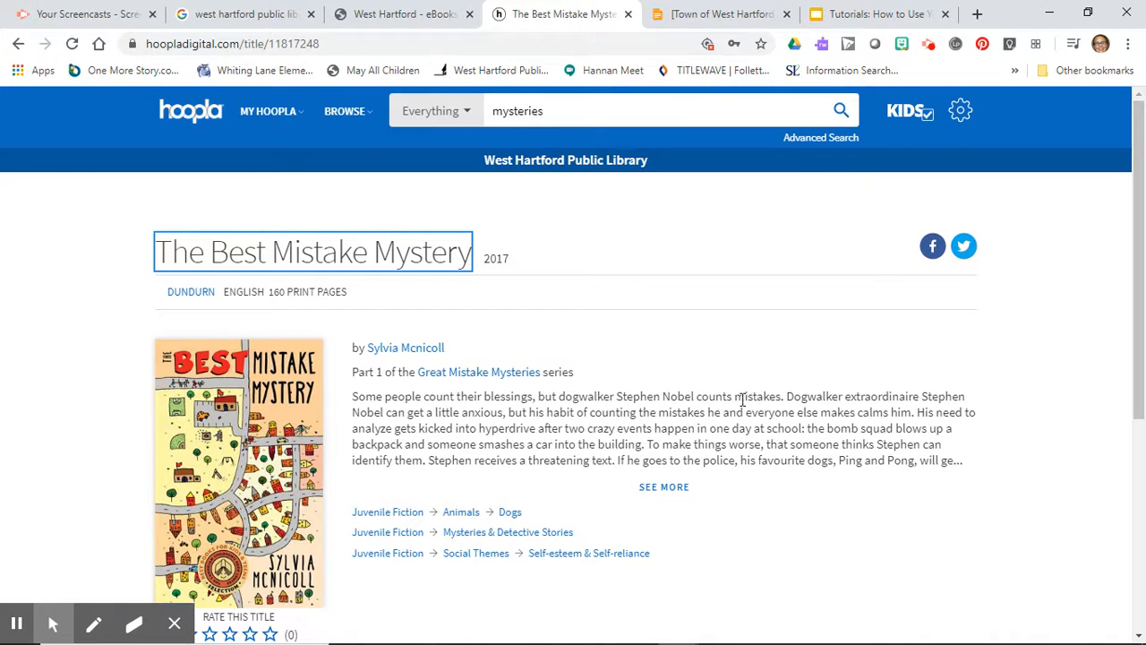
mouse_move(677, 419)
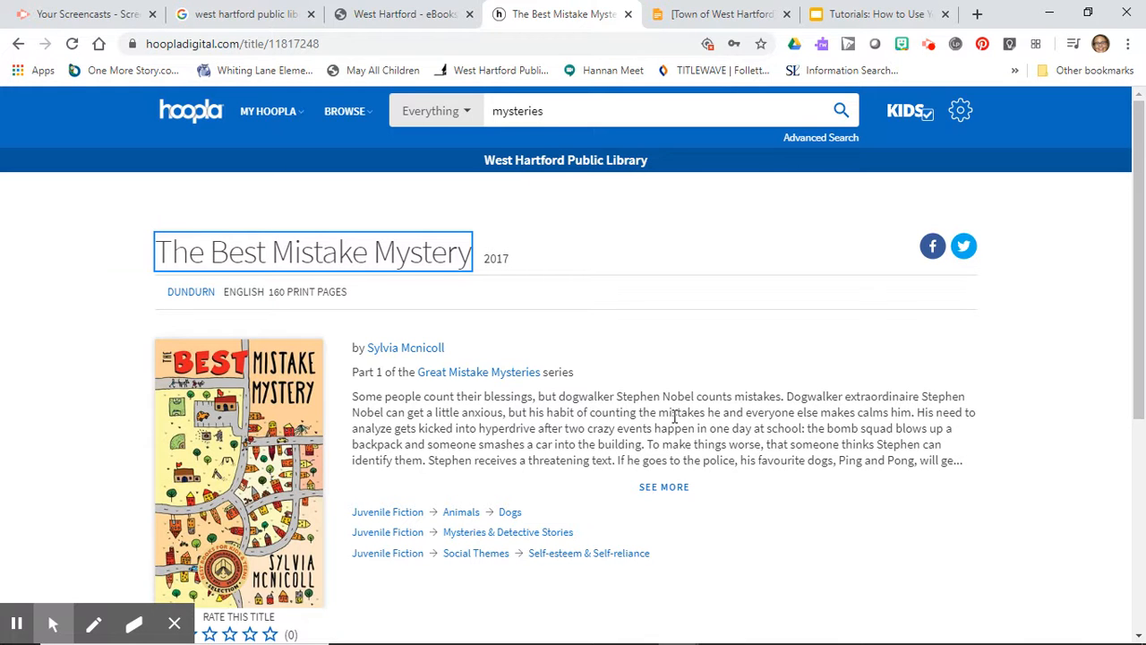
mouse_move(674, 416)
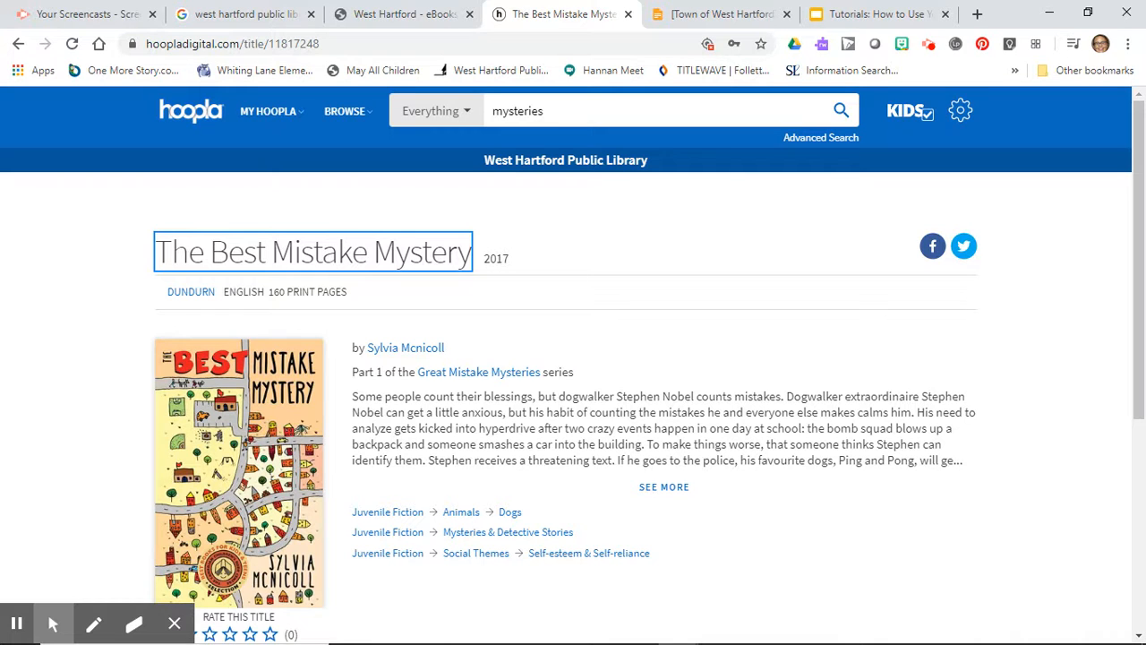
mouse_move(328, 426)
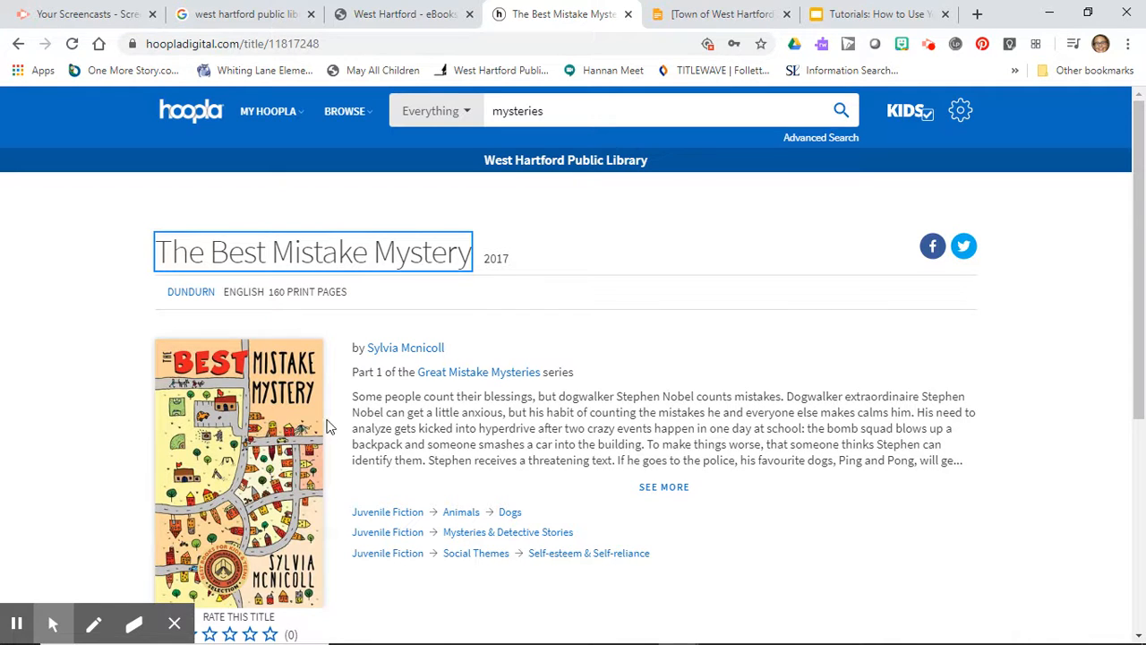
mouse_move(450, 374)
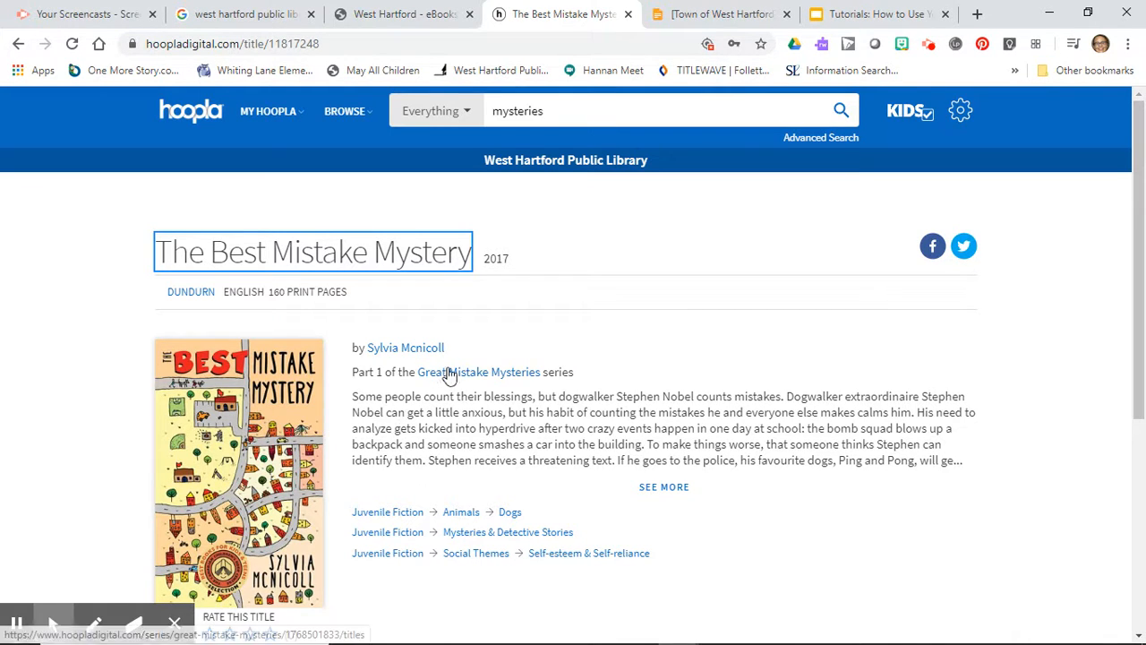
Step: Follow the Great Mistake Mysteries series link from the title's description
click(478, 370)
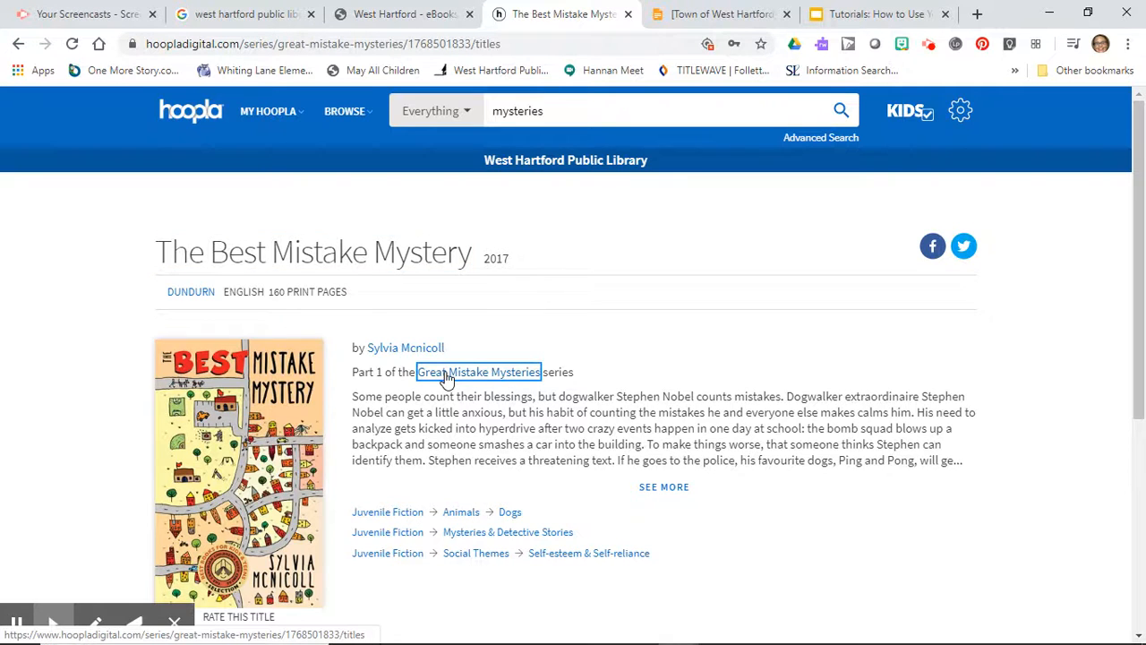
Step: From the four-title series page, return to The Best Mistake Mystery's title page
click(478, 371)
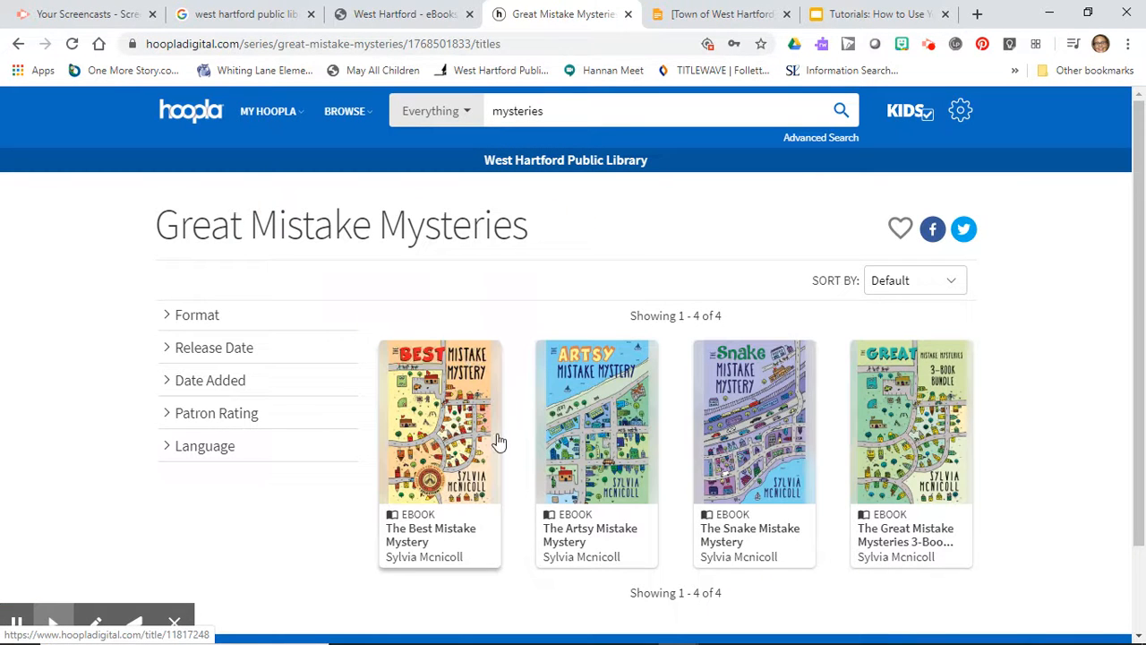
mouse_move(451, 428)
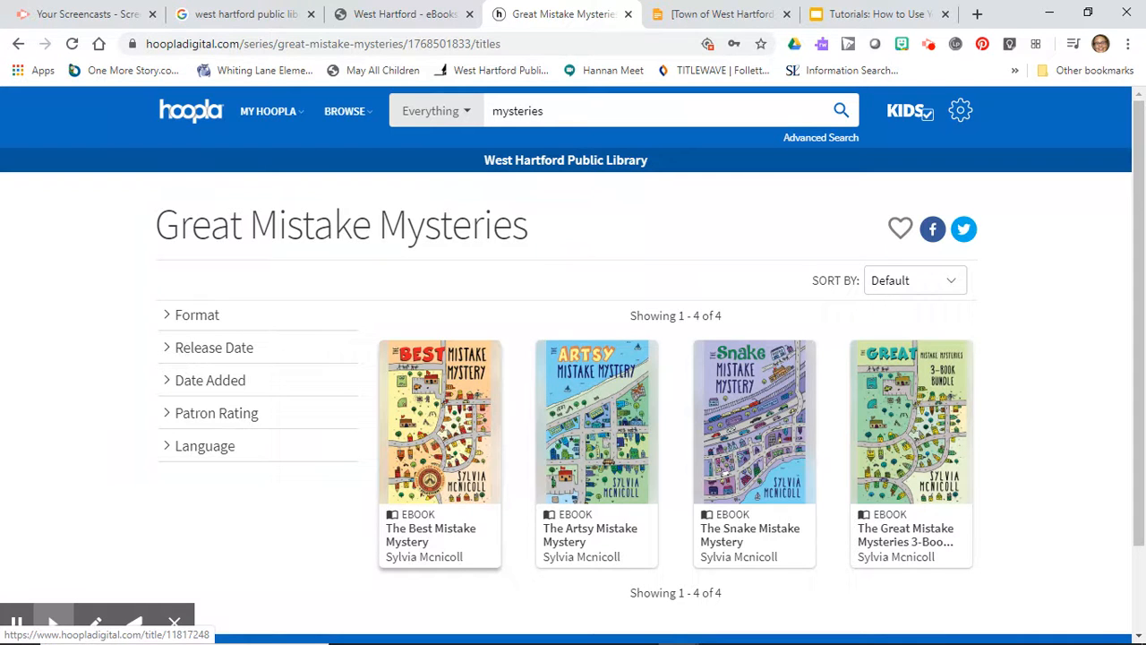
click(439, 420)
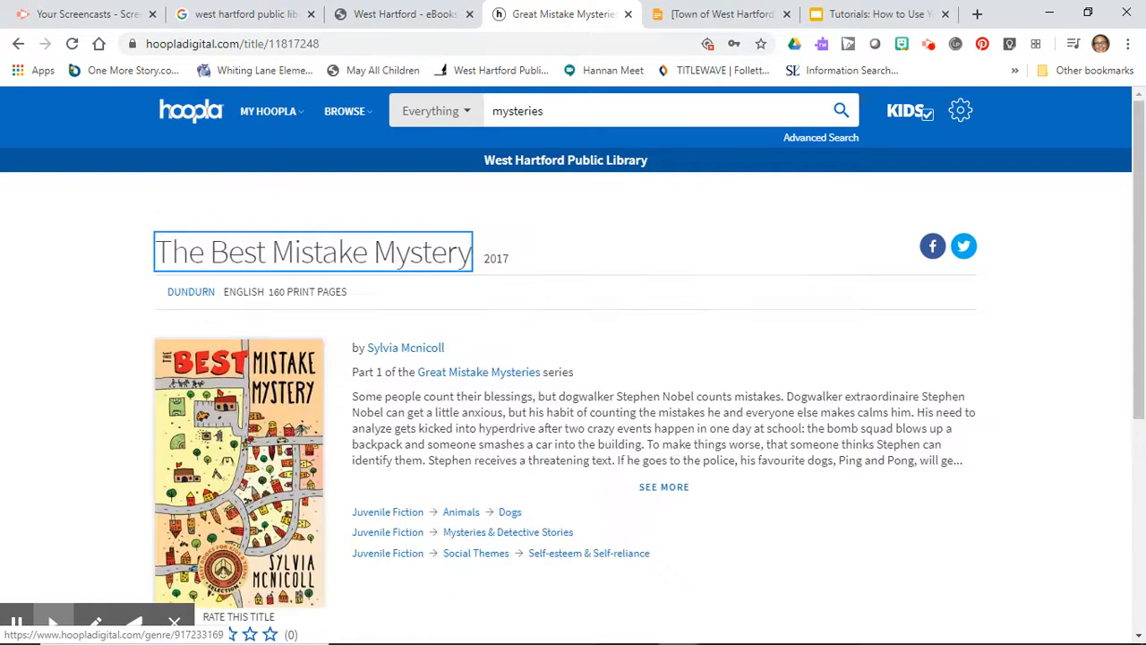
scroll(down, 3)
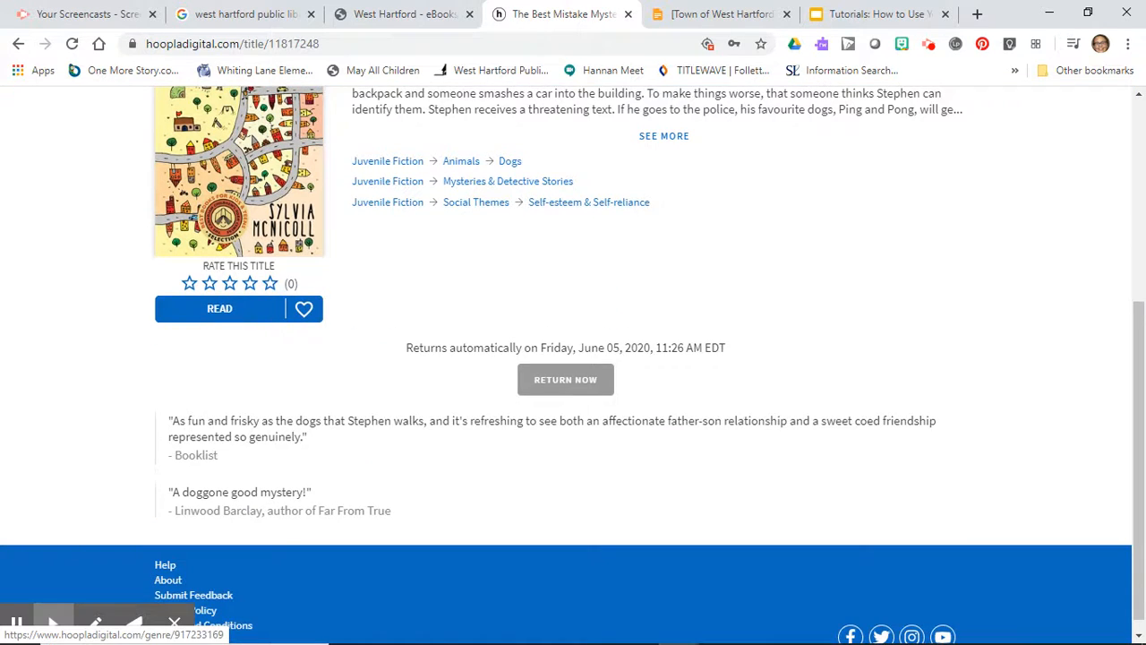
scroll(up, 3)
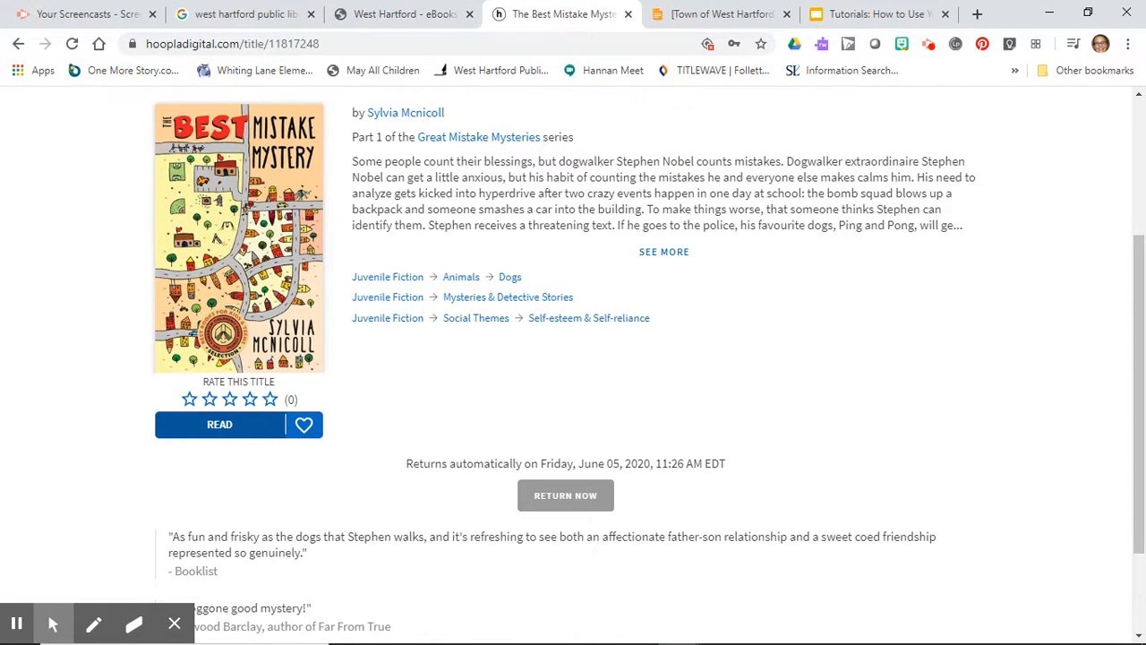
mouse_move(516, 482)
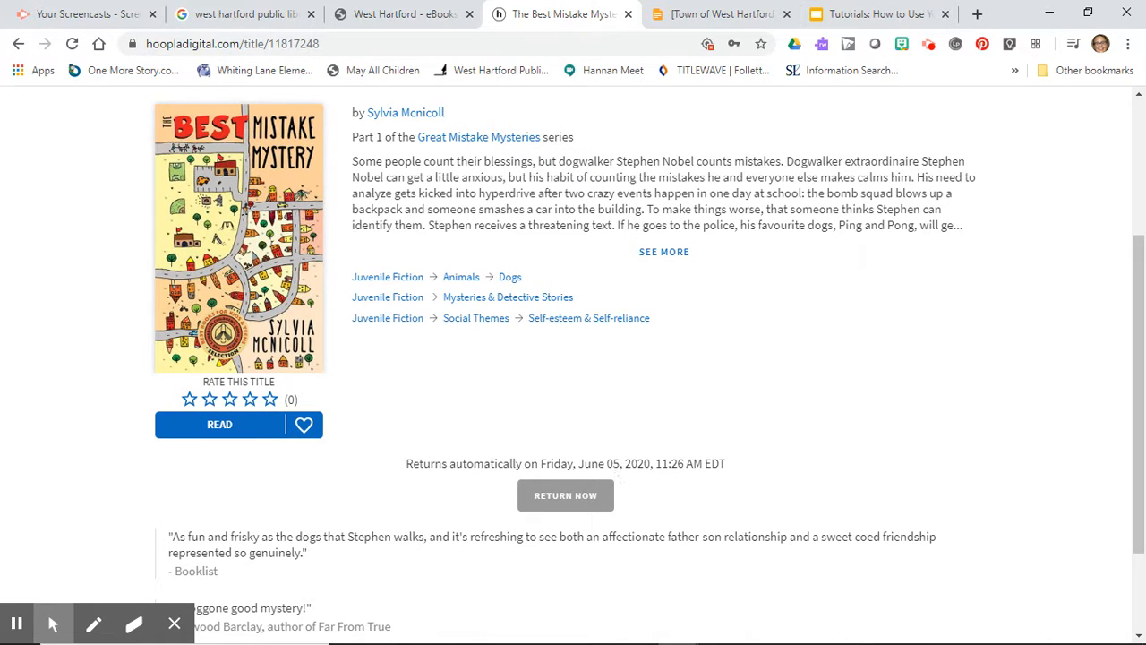
mouse_move(566, 494)
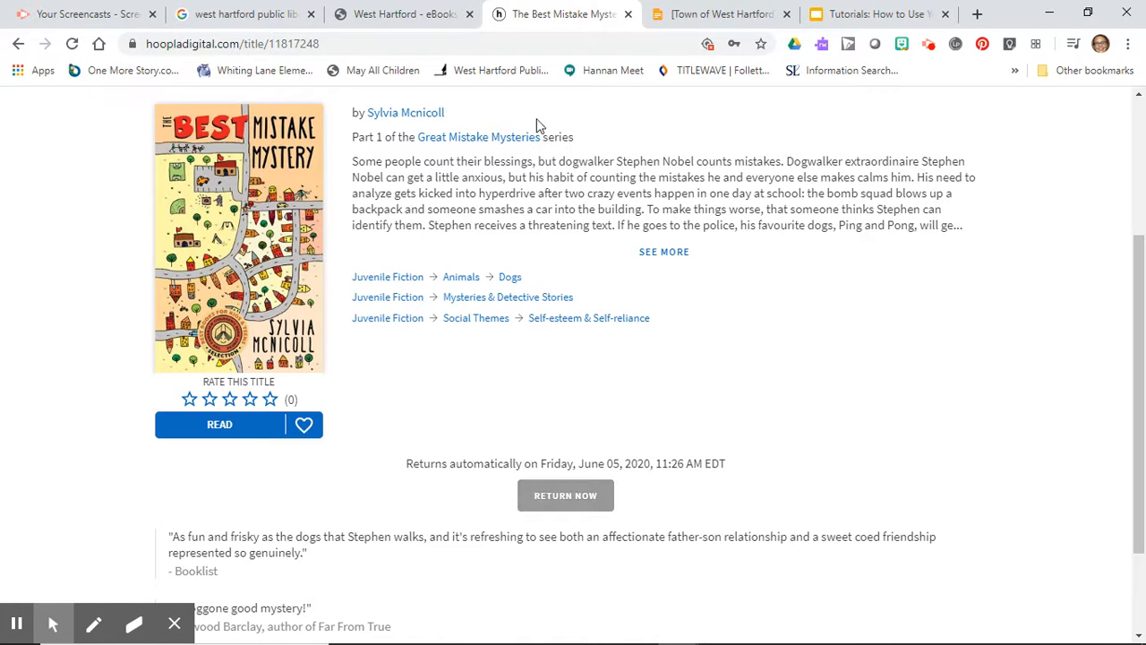
click(403, 14)
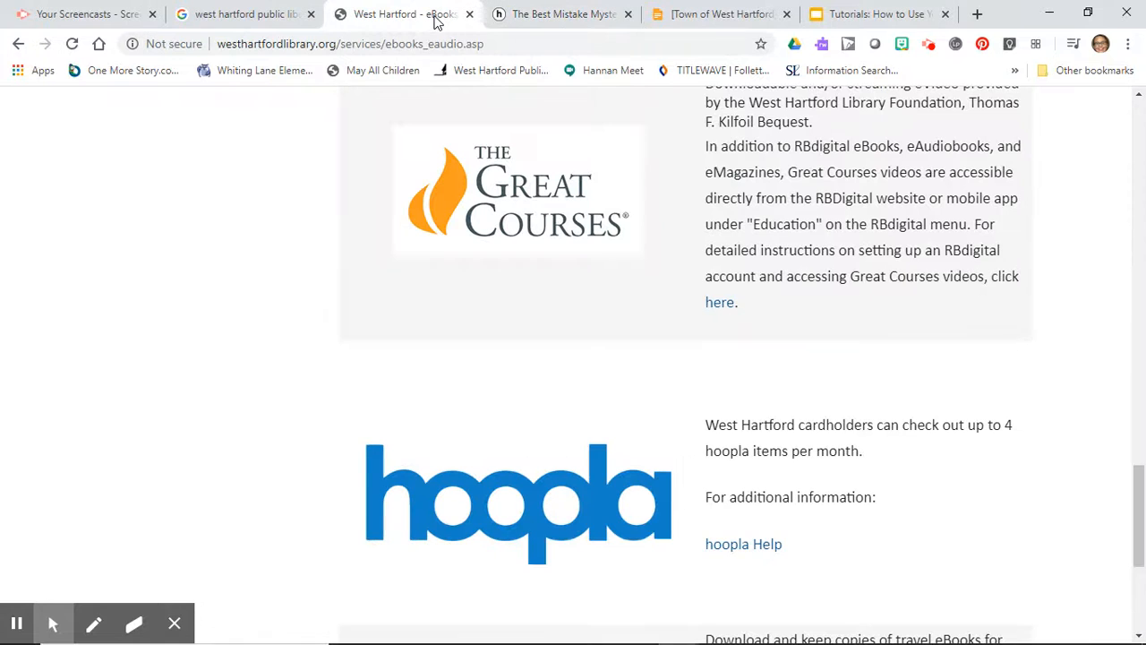
mouse_move(562, 15)
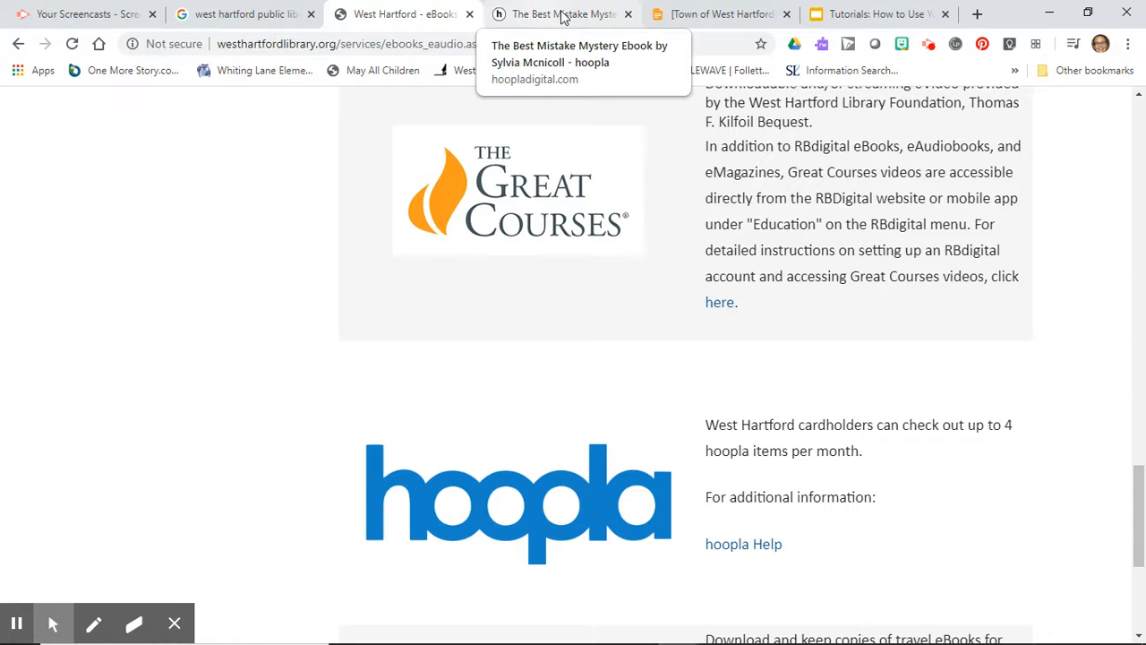
click(563, 14)
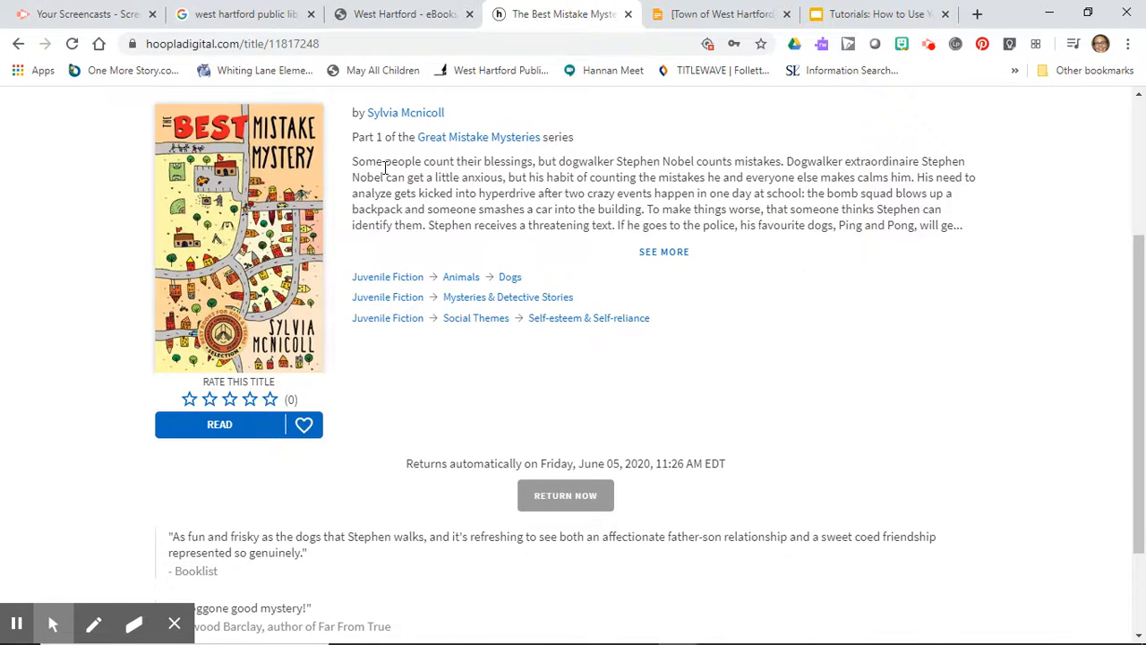
scroll(up, 3)
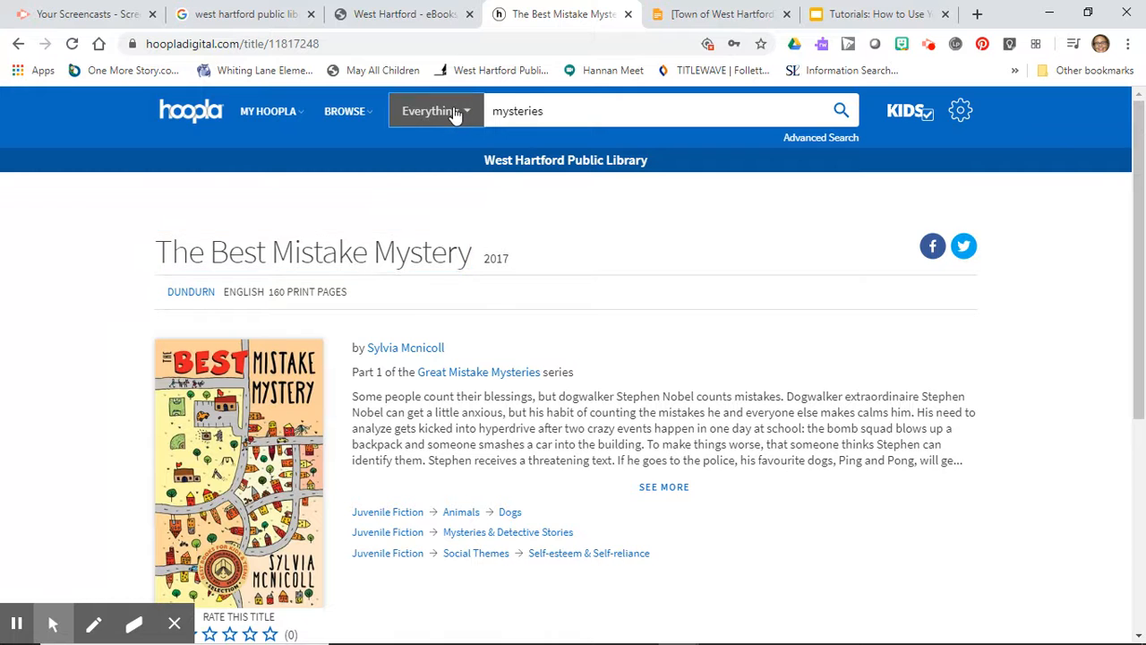
Step: Rerun the 'mysteries' search and scroll down to the Boxcar Children title The Hockey Mystery
click(840, 111)
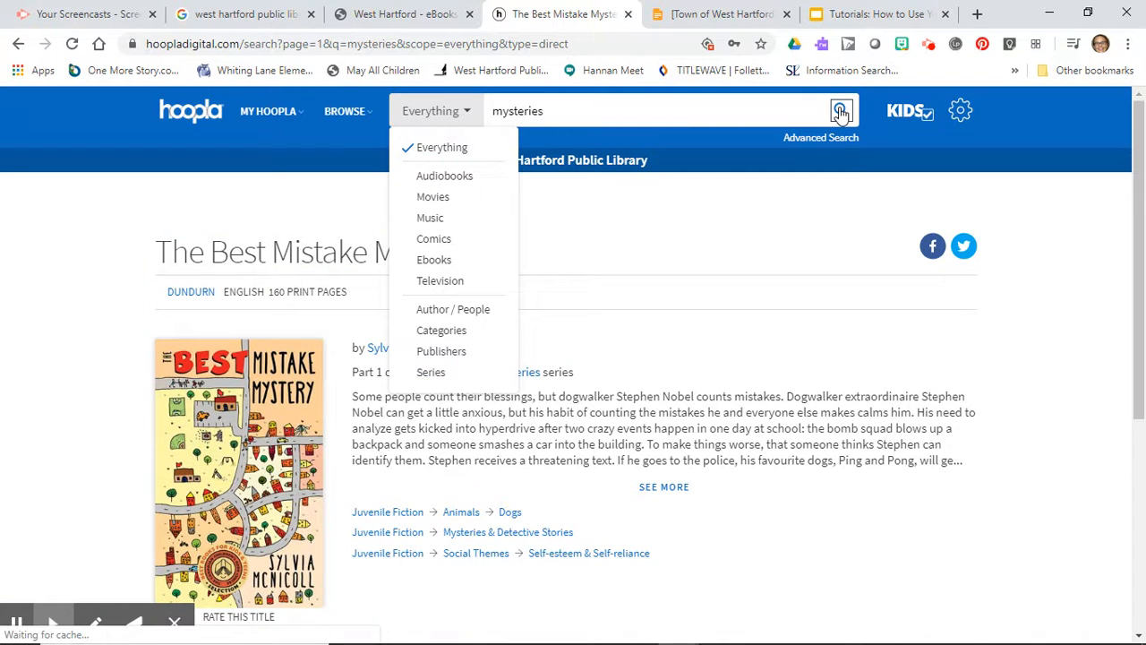
click(840, 111)
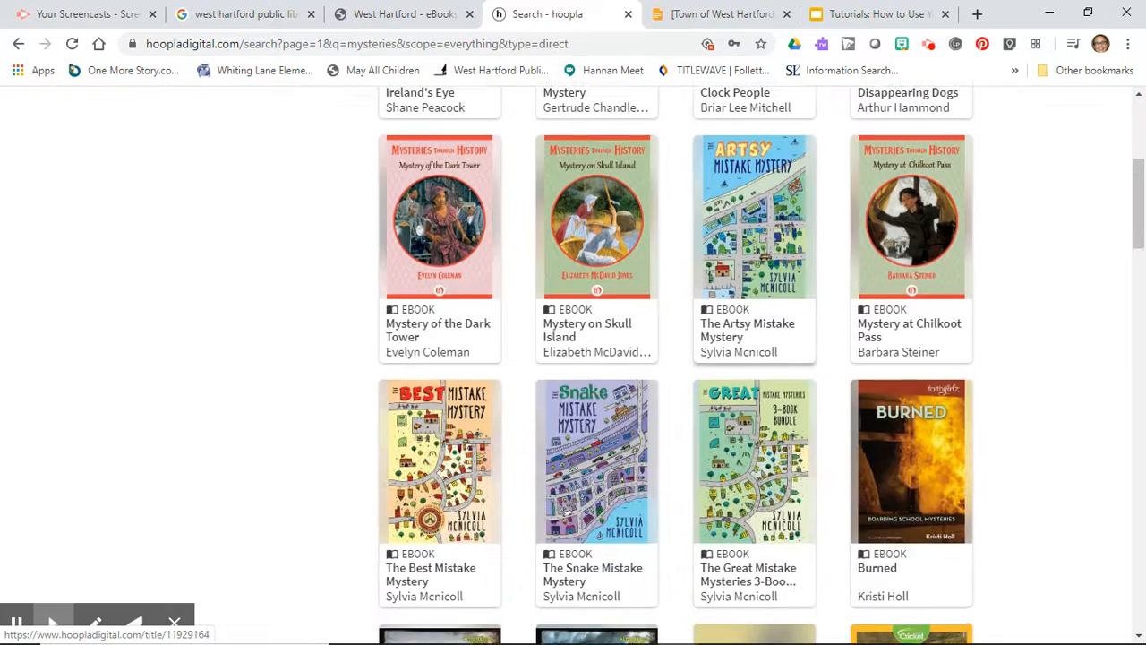
scroll(down, 3)
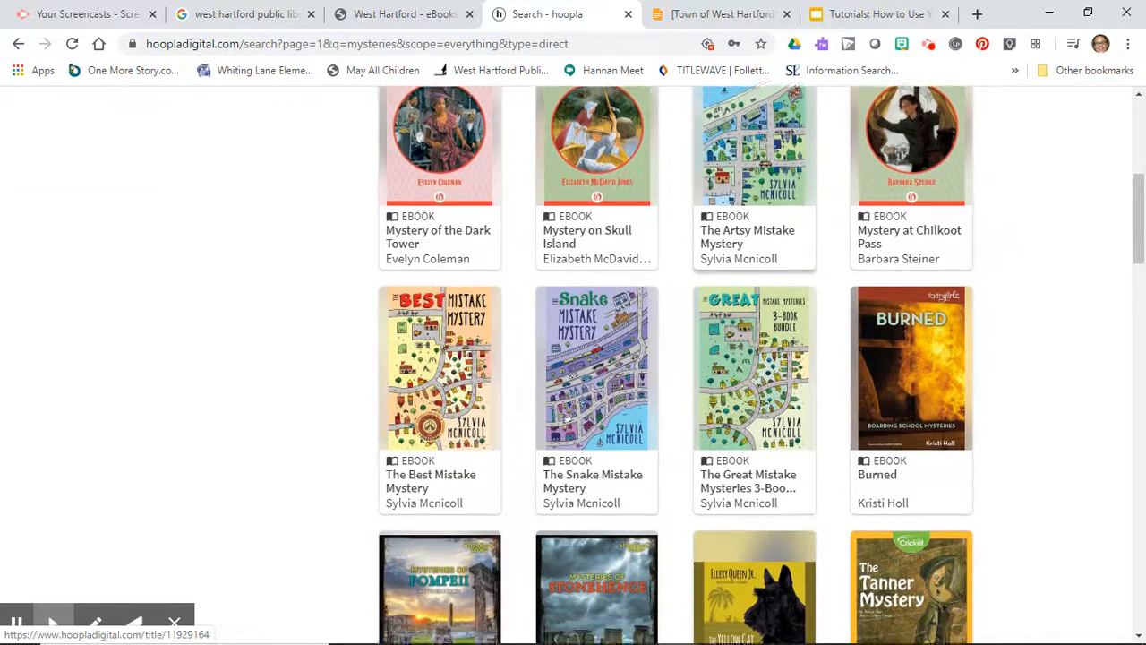
scroll(down, 3)
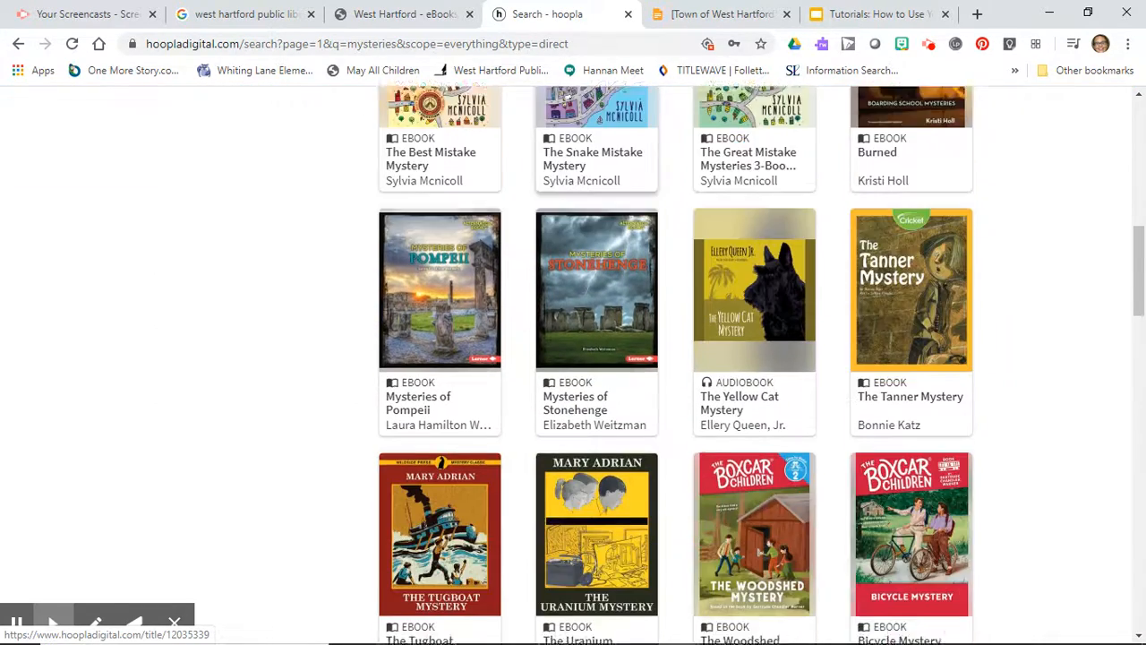
scroll(down, 3)
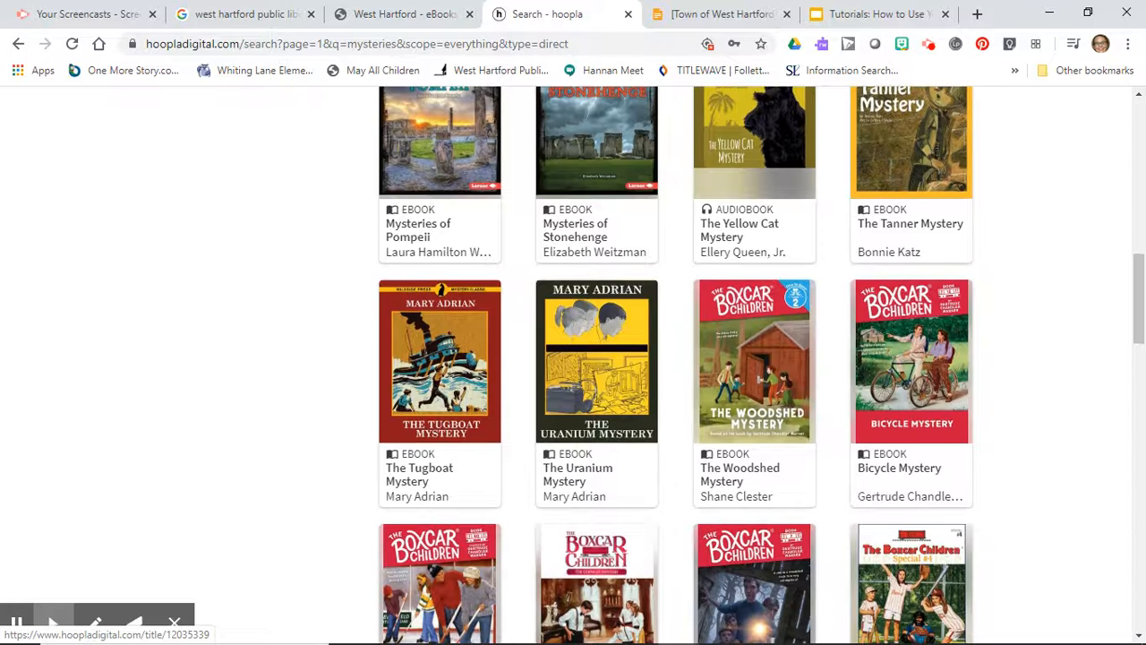
scroll(down, 3)
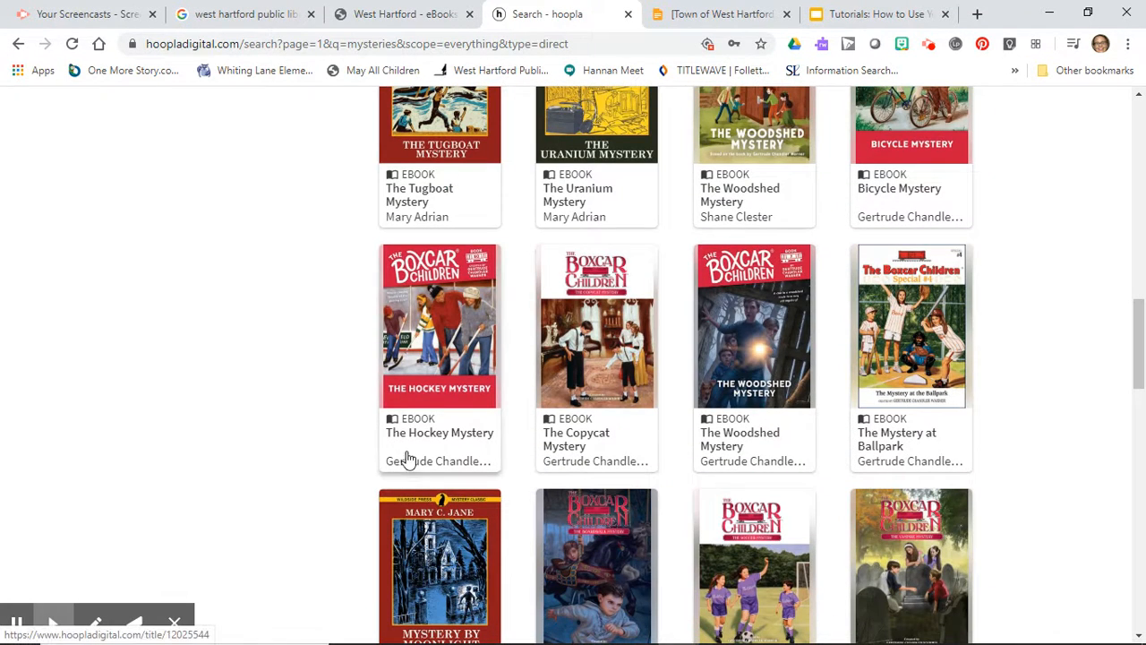
click(439, 326)
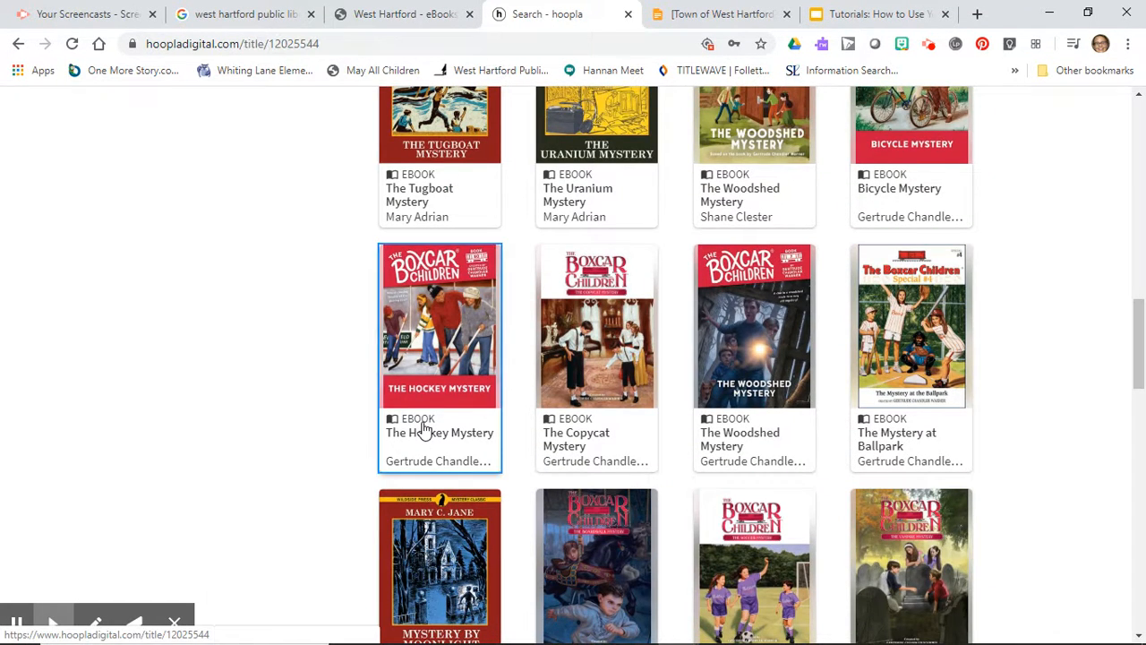
Step: View The Hockey Mystery's description and rating, then bring up the MY HOOPLA menu
click(439, 326)
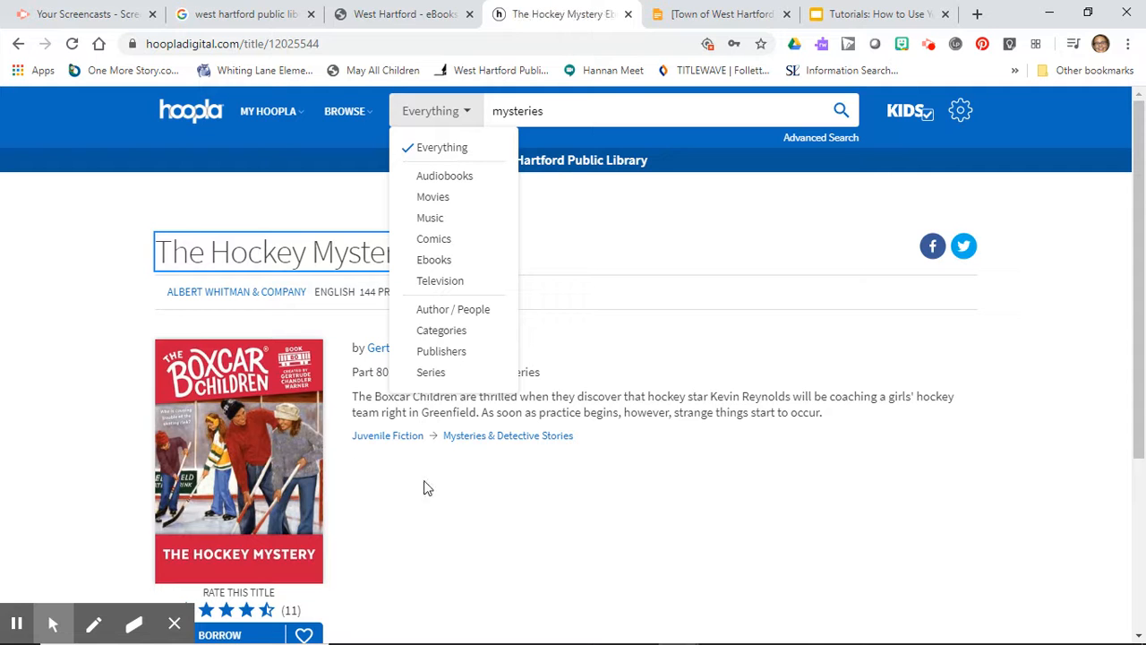
scroll(down, 3)
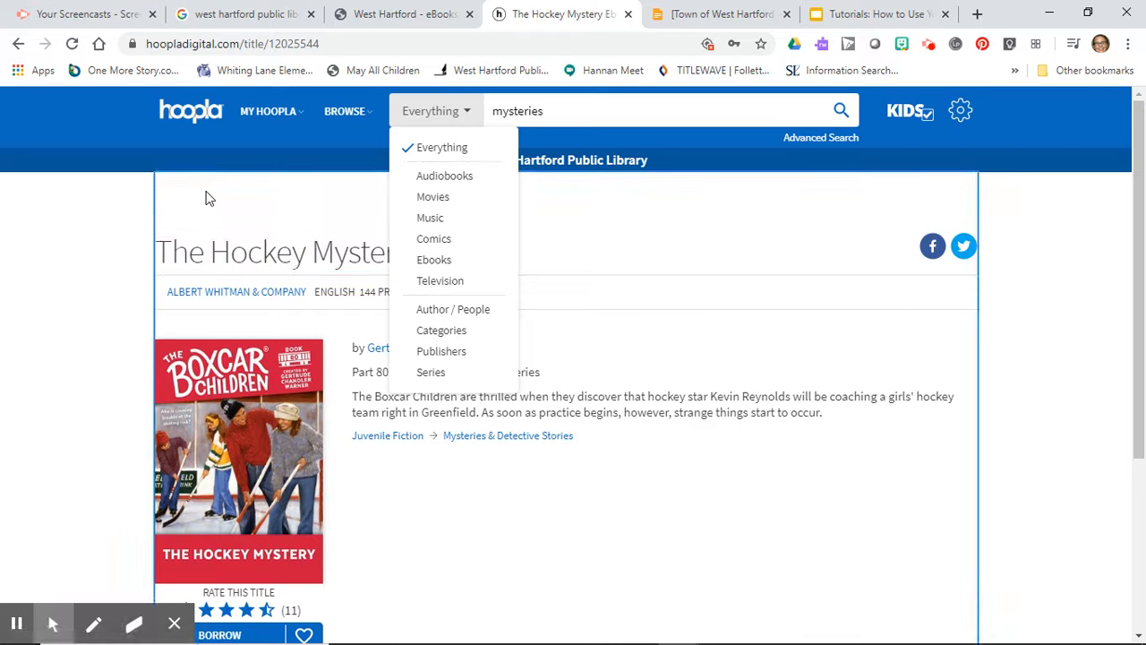
mouse_move(451, 13)
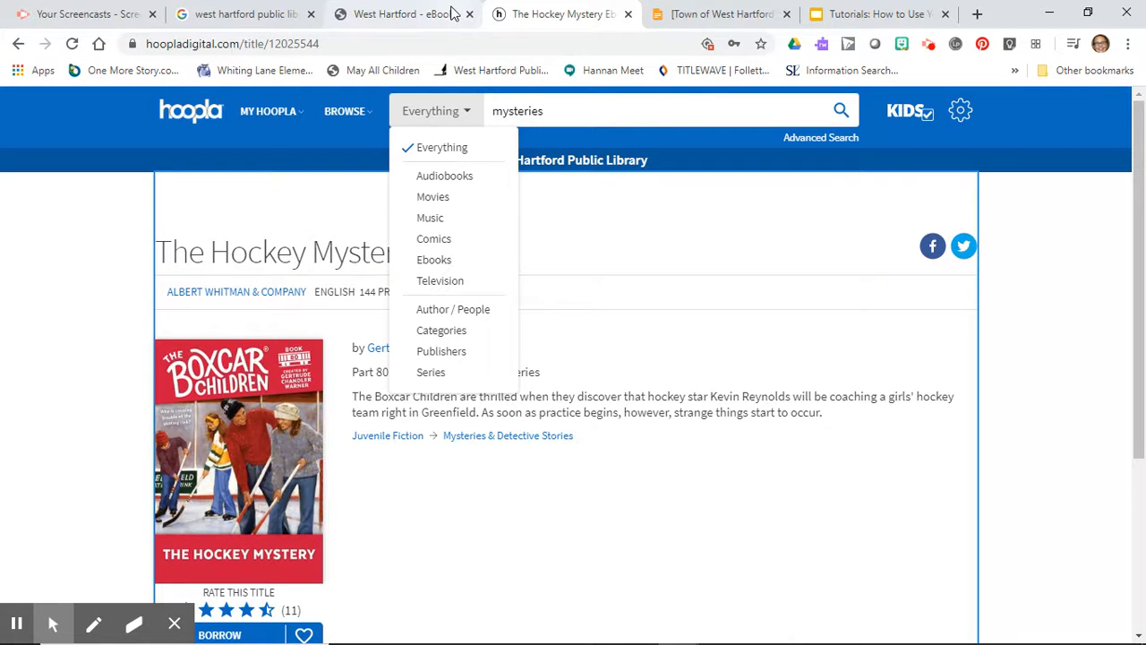
mouse_move(403, 15)
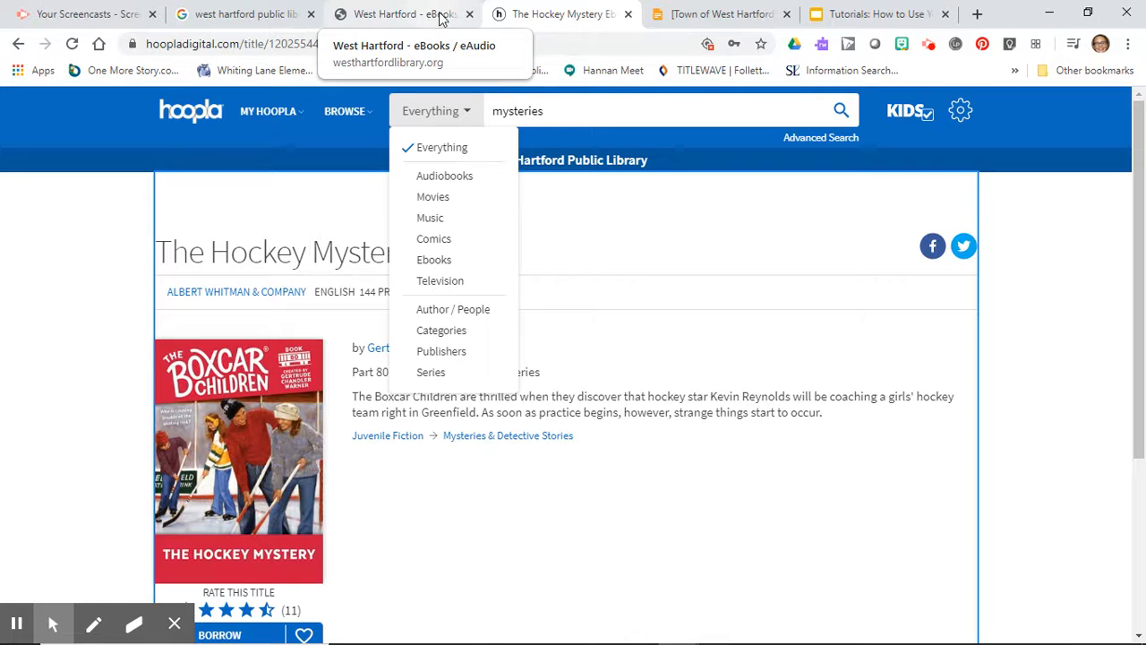
click(269, 111)
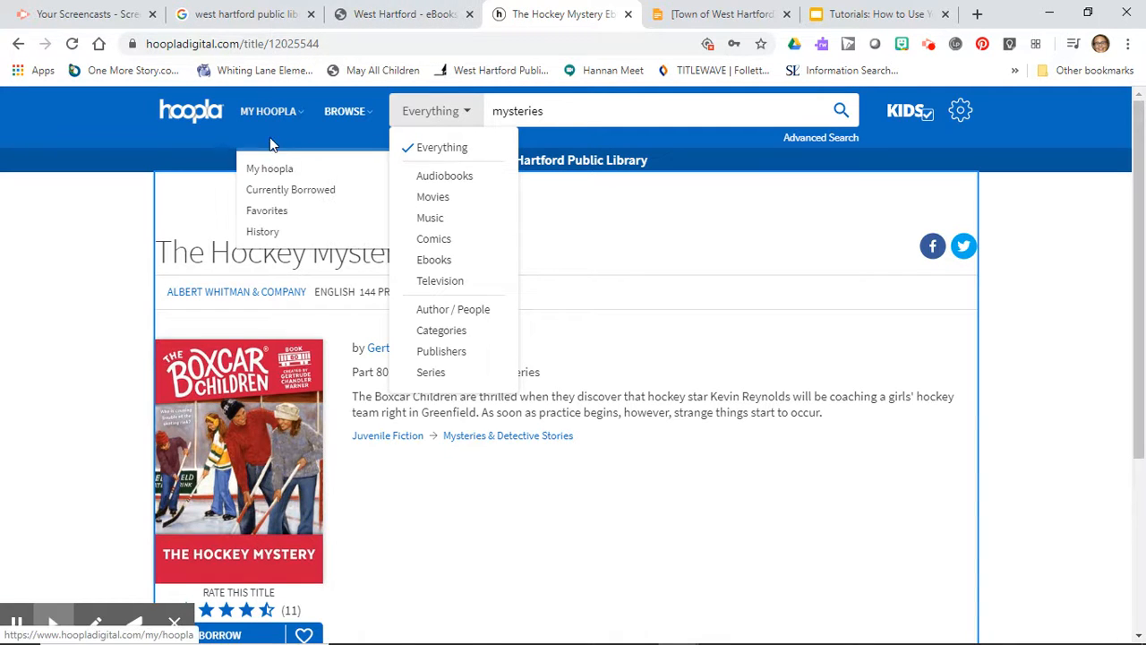
Step: Go to My Hoopla showing Kids Mode and The Best Mistake Mystery borrowed for 21 days
click(269, 169)
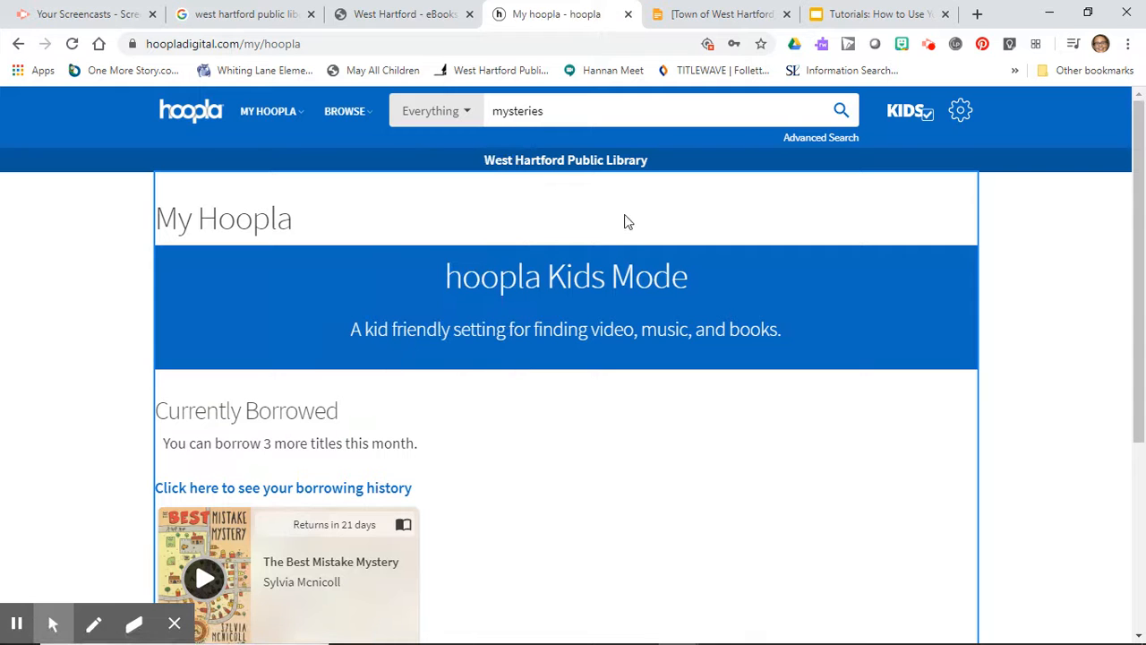
scroll(down, 3)
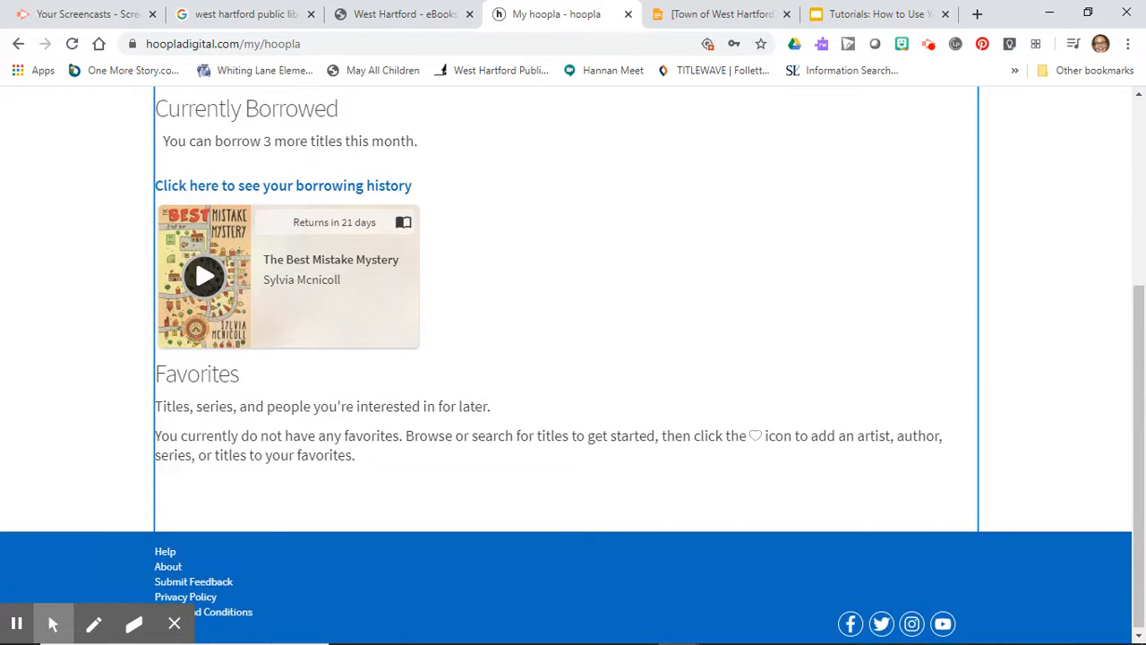
scroll(up, 3)
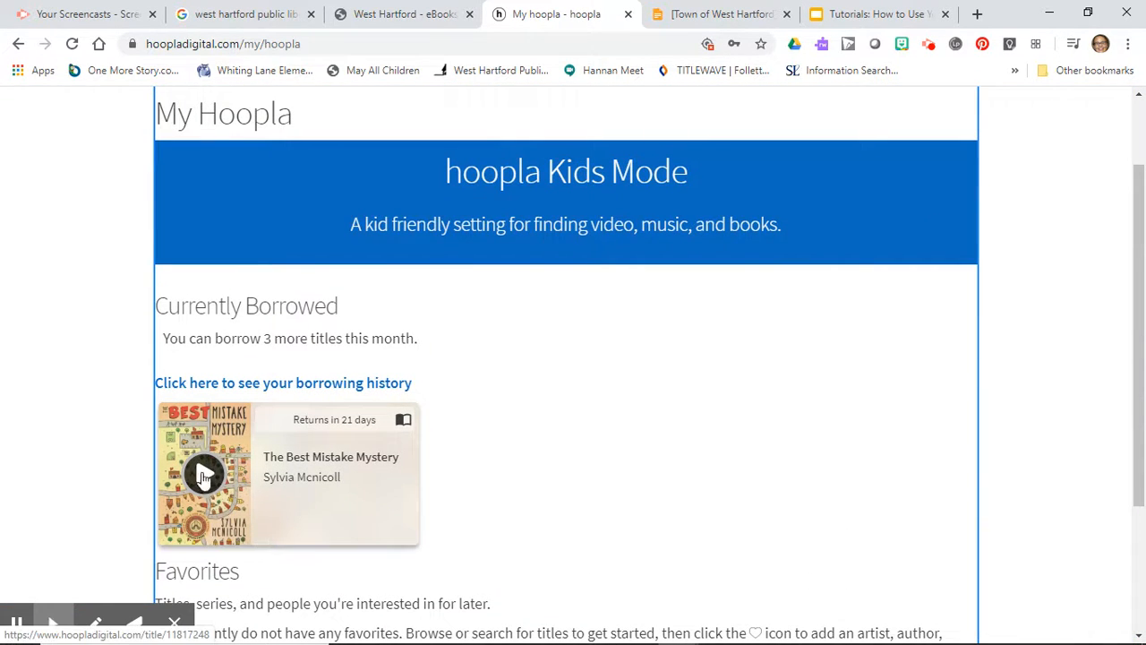
mouse_move(673, 428)
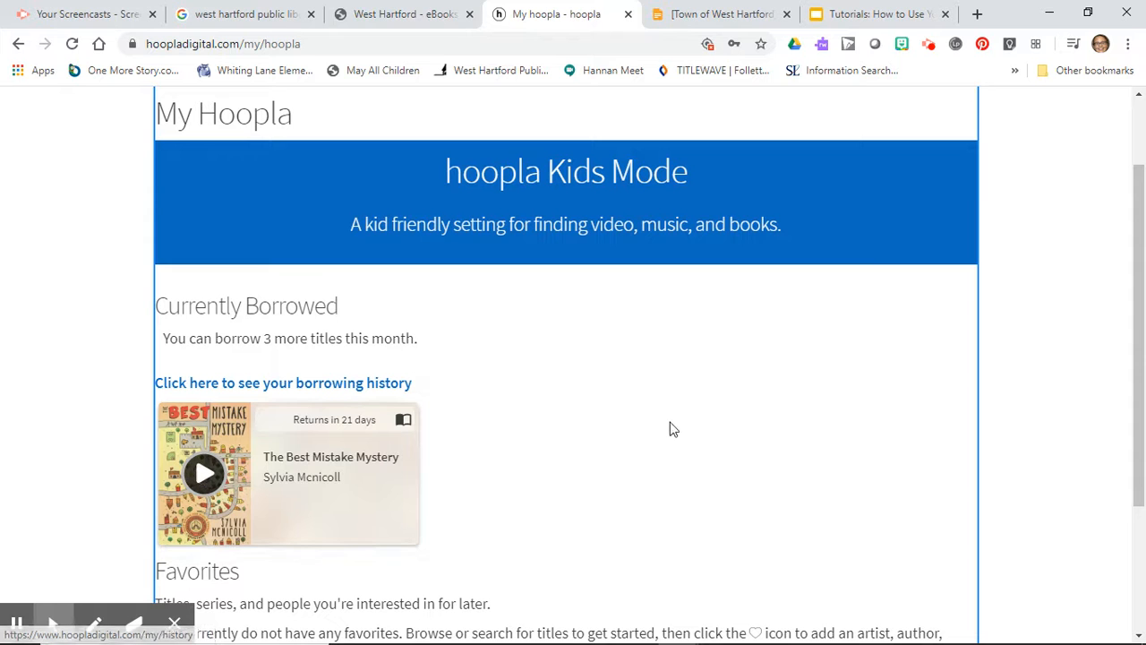
scroll(up, 3)
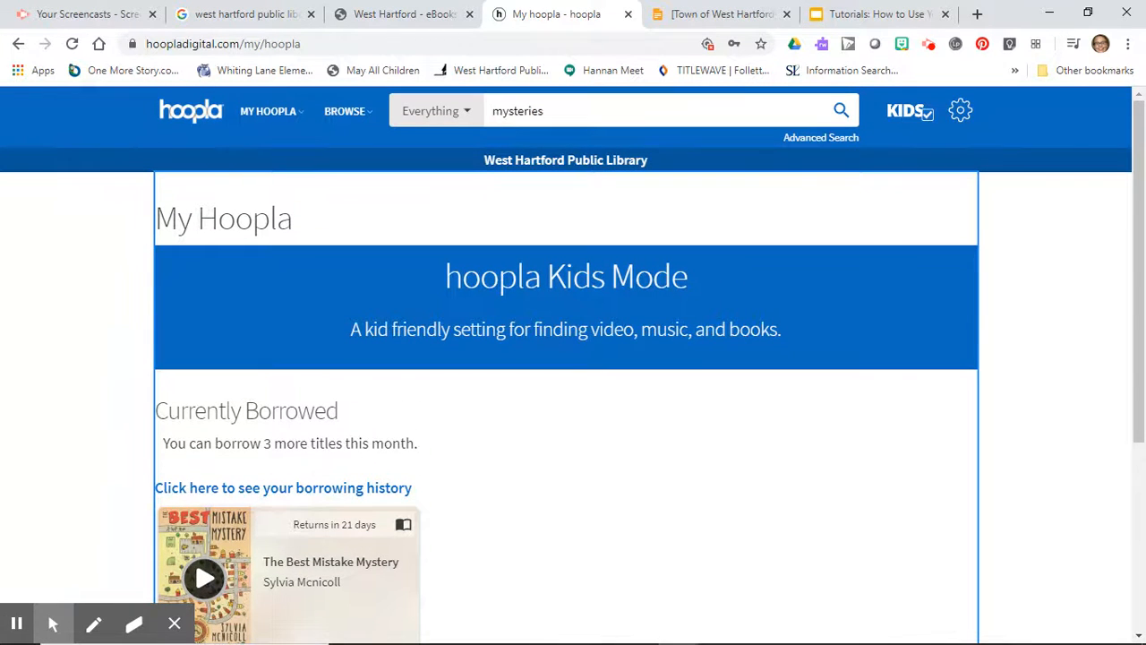